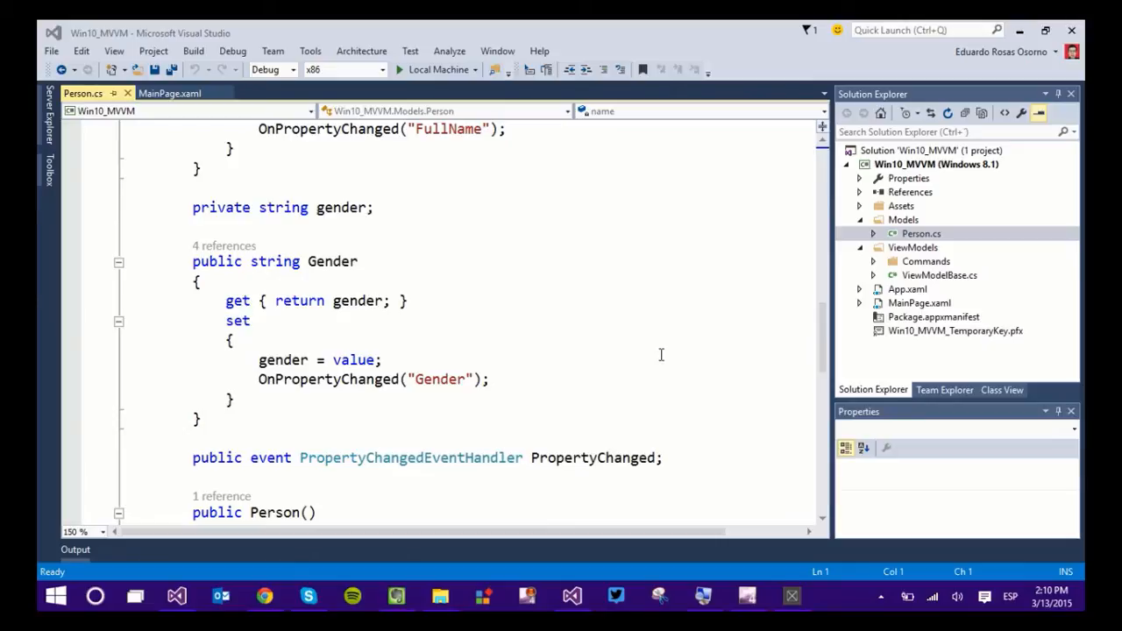
{"action": "mouse_move", "coordinate": [649, 358]}
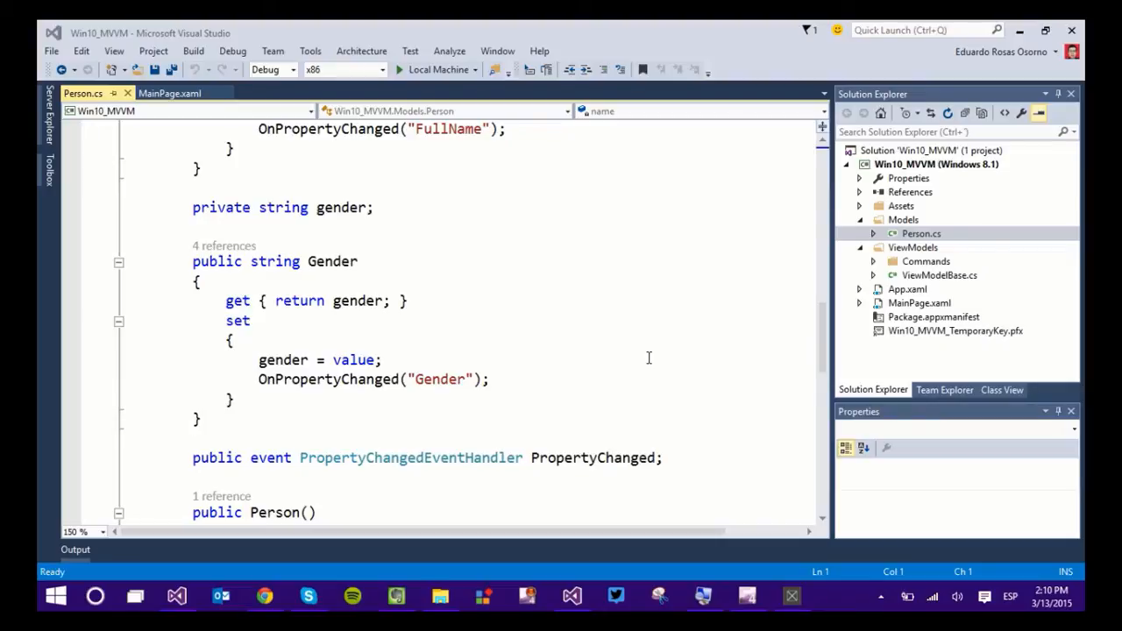
{"action": "mouse_move", "coordinate": [453, 335]}
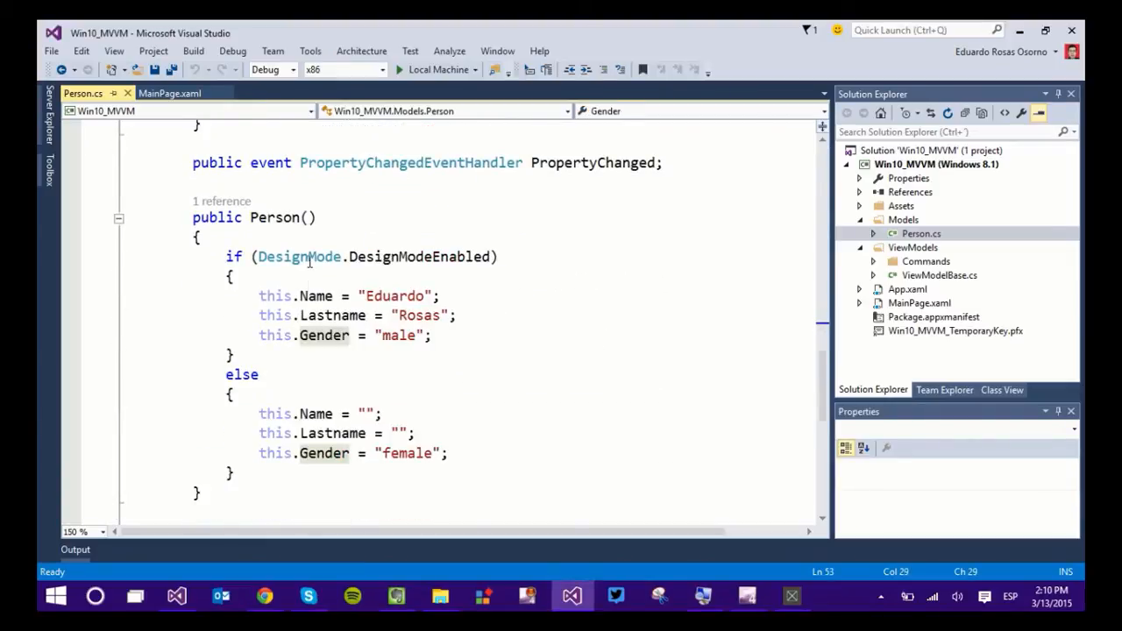
In MainPage.xaml, change the ComboBox binding to SelectedValue="{Binding Gender, Mode=TwoWay}".
{"action": "left_click", "coordinate": [284, 374]}
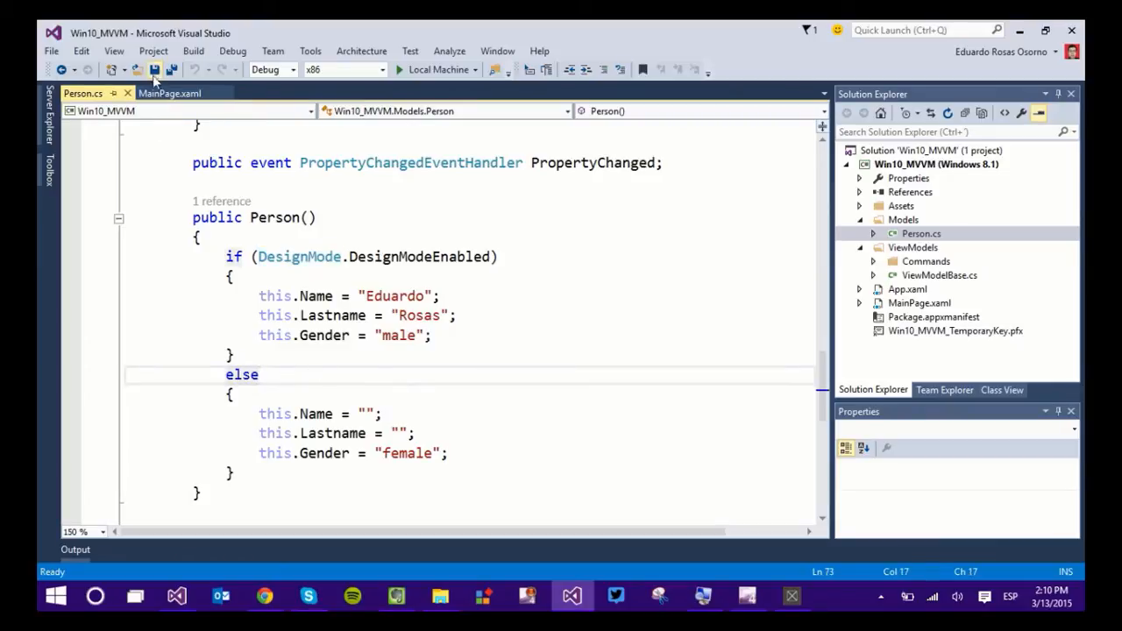
{"action": "left_click", "coordinate": [170, 94]}
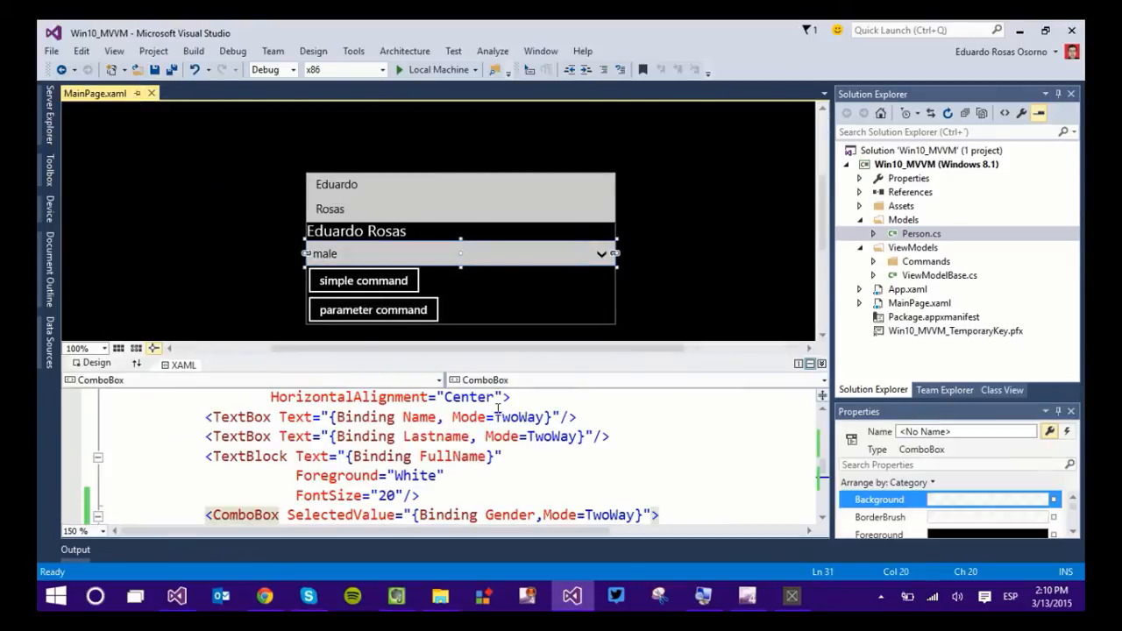
{"action": "scroll", "scroll_direction": "down", "scroll_amount": 3}
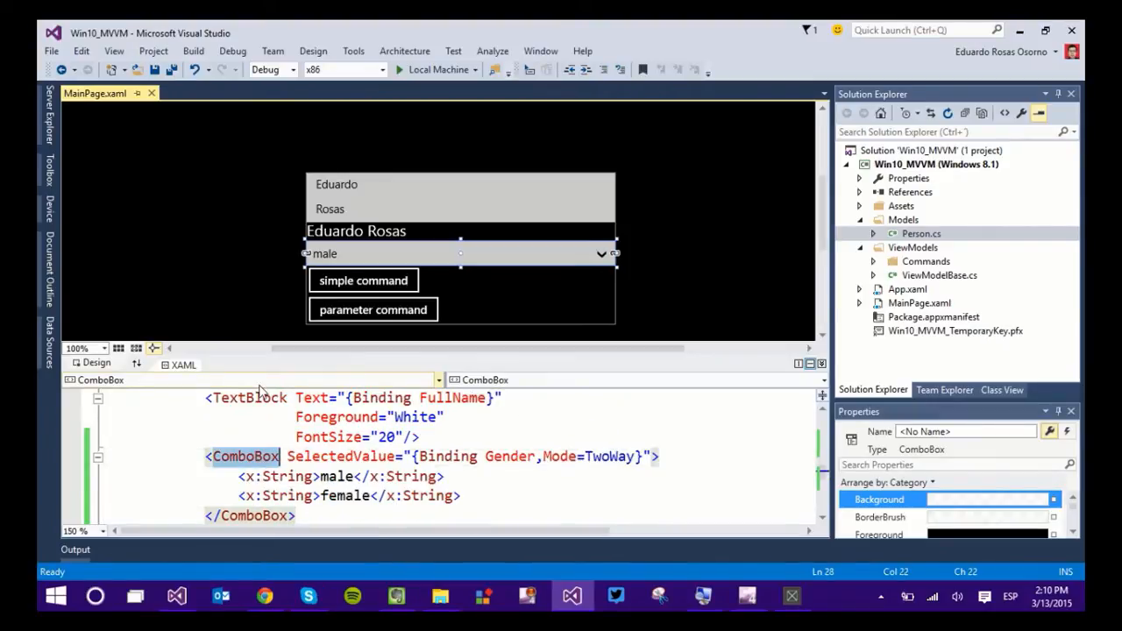
{"action": "left_click", "coordinate": [356, 231]}
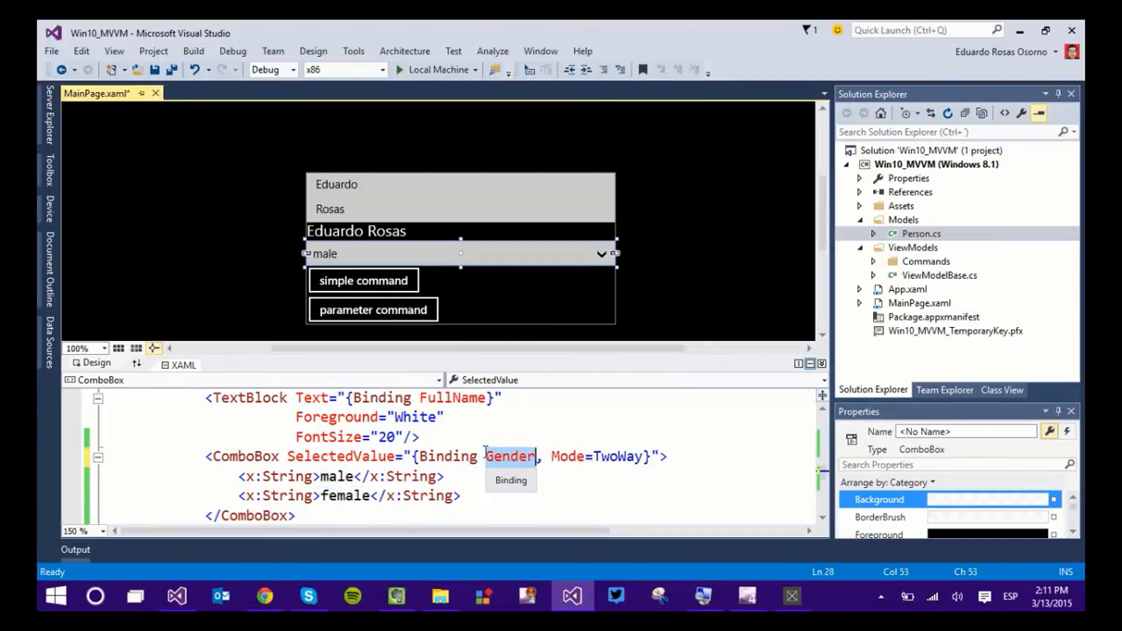
{"action": "mouse_move", "coordinate": [511, 465]}
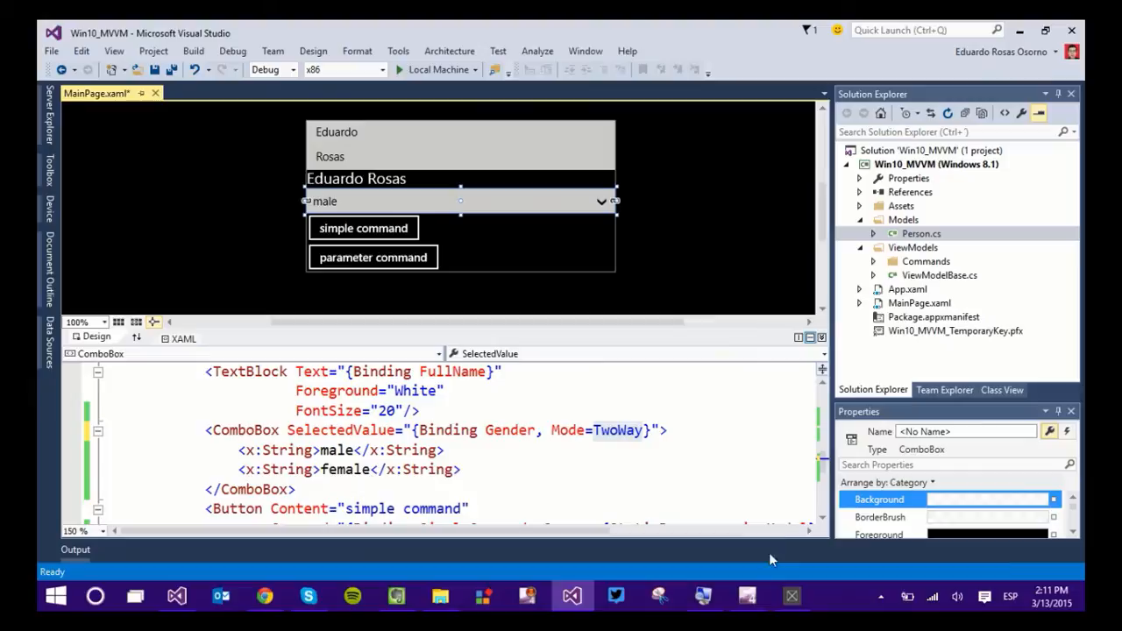
{"action": "scroll", "scroll_direction": "up", "scroll_amount": 3}
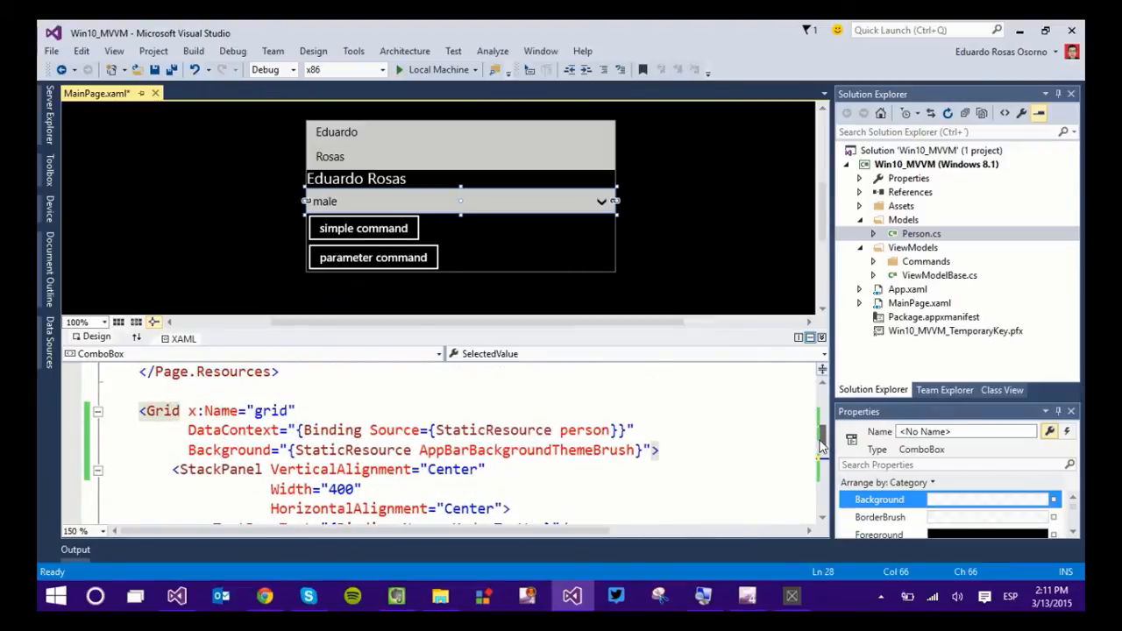
{"action": "mouse_move", "coordinate": [400, 469]}
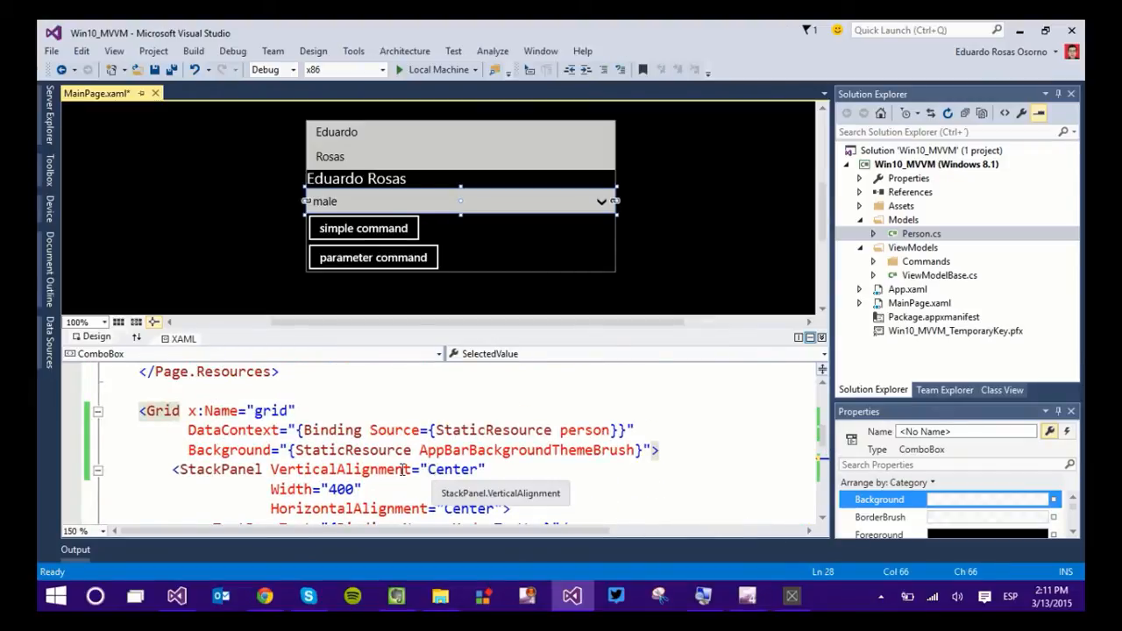
{"action": "left_click", "coordinate": [229, 450]}
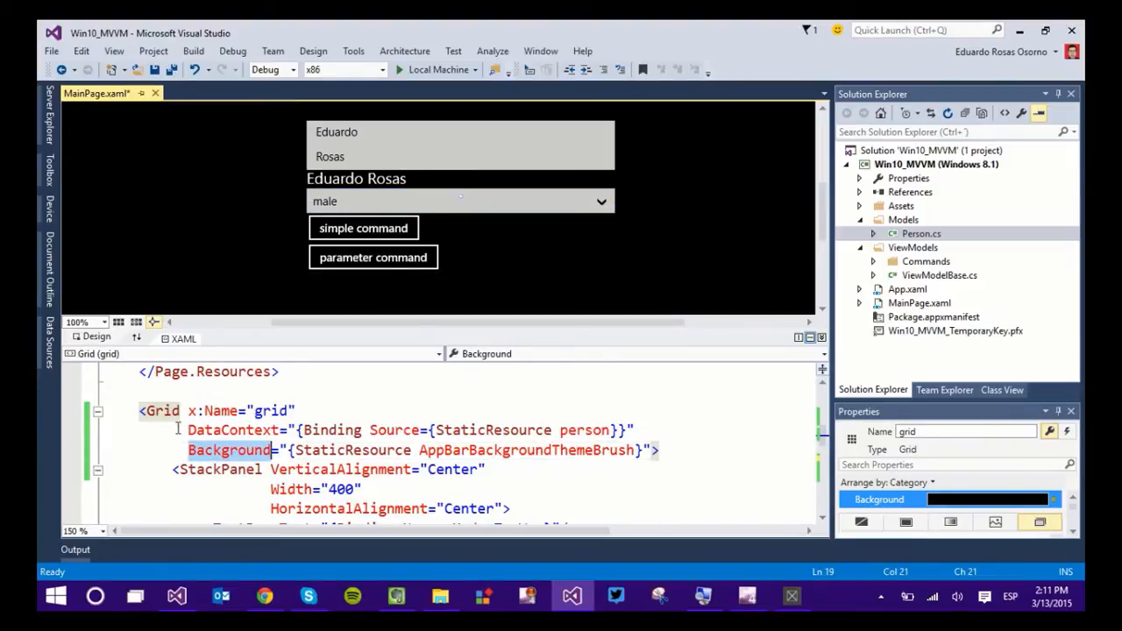
{"action": "left_click", "coordinate": [160, 410]}
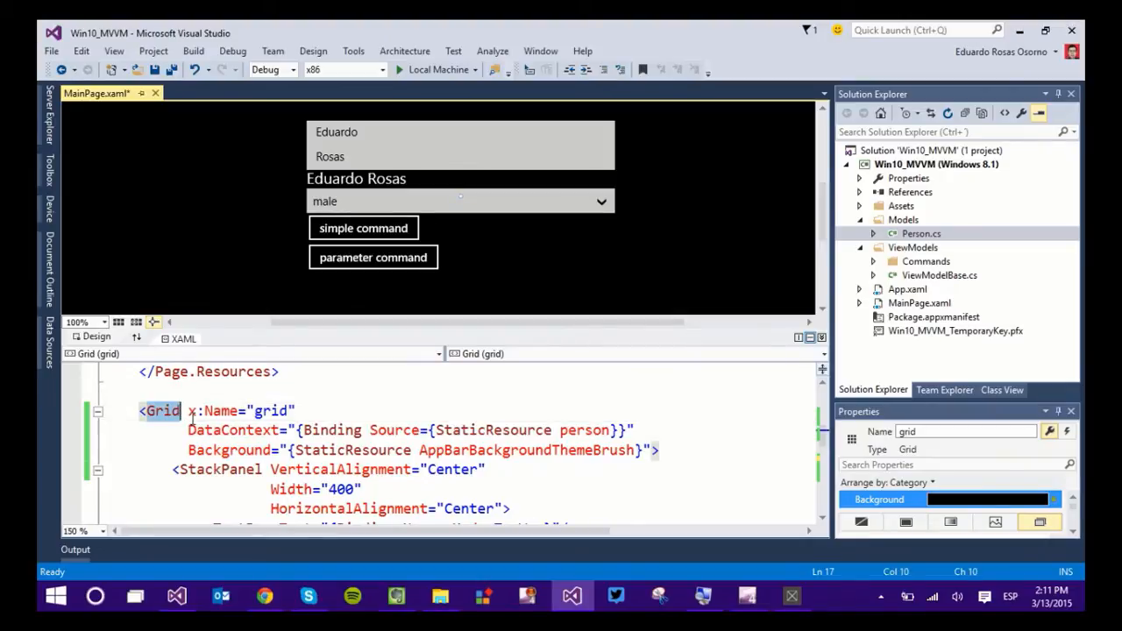
{"action": "mouse_move", "coordinate": [160, 410]}
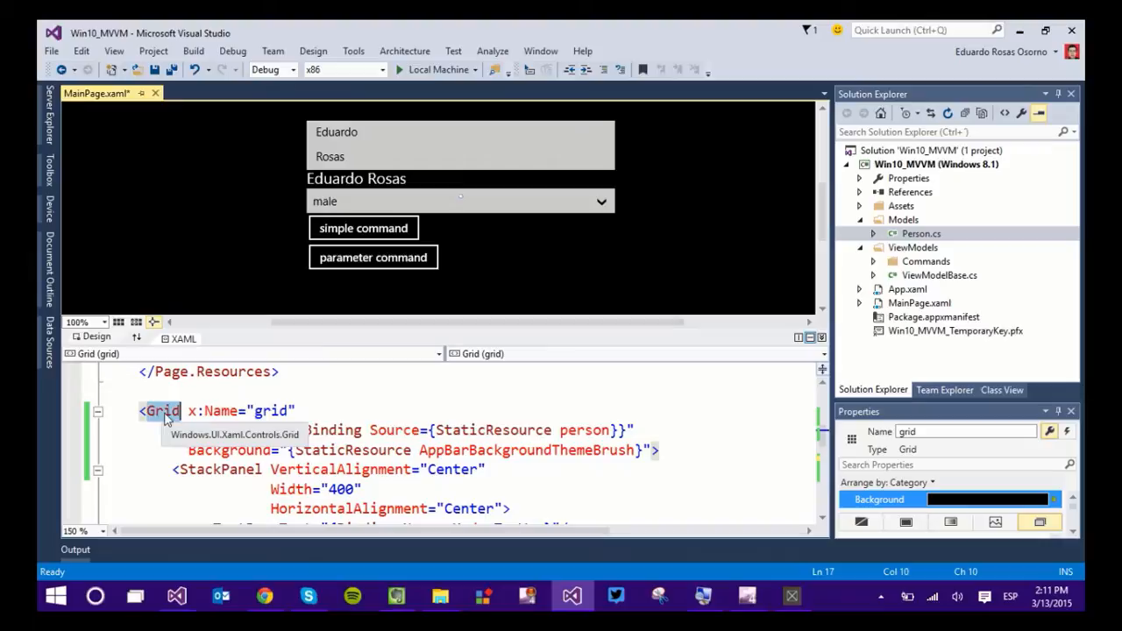
{"action": "mouse_move", "coordinate": [258, 429]}
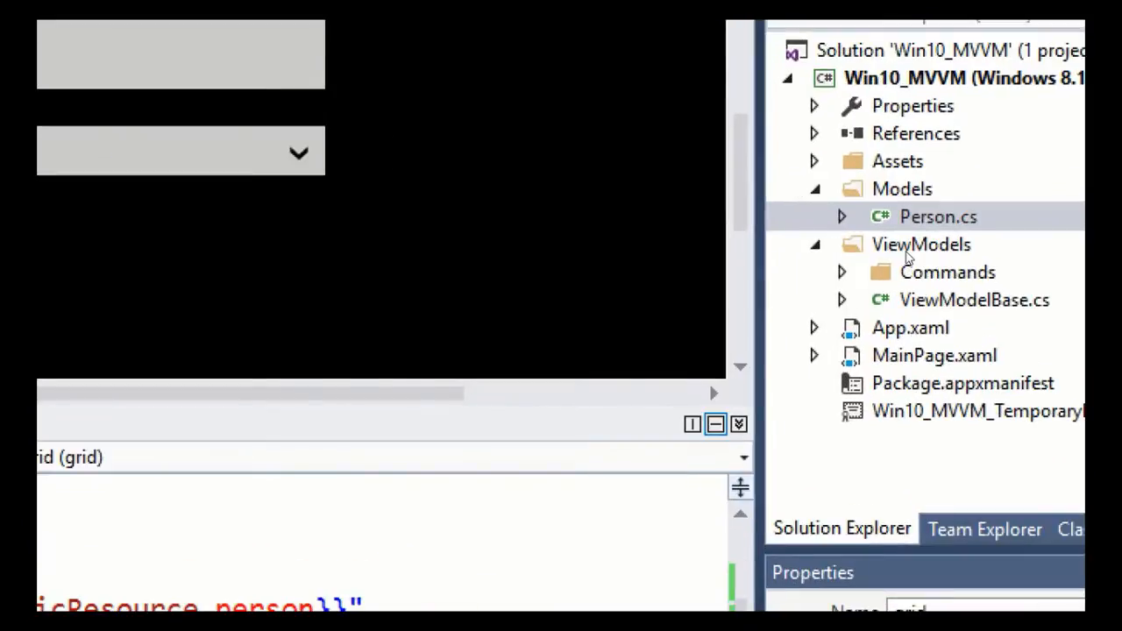
Create a new folder named Converters inside the ViewModels folder.
{"action": "left_click", "coordinate": [920, 244]}
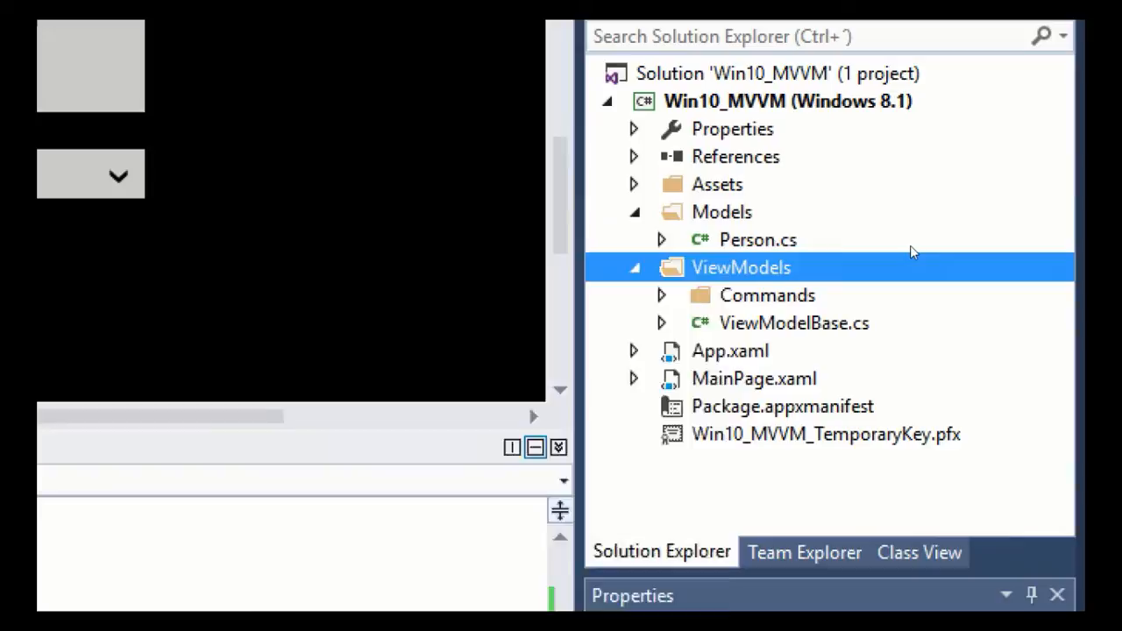
{"action": "right_click", "coordinate": [741, 267]}
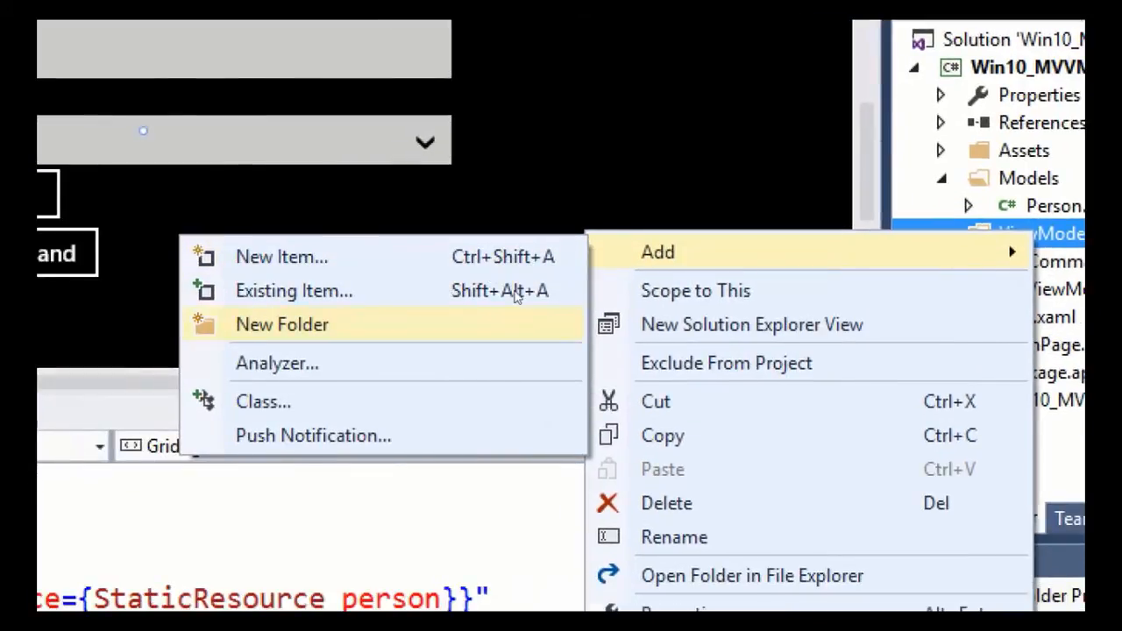
{"action": "left_click", "coordinate": [281, 324]}
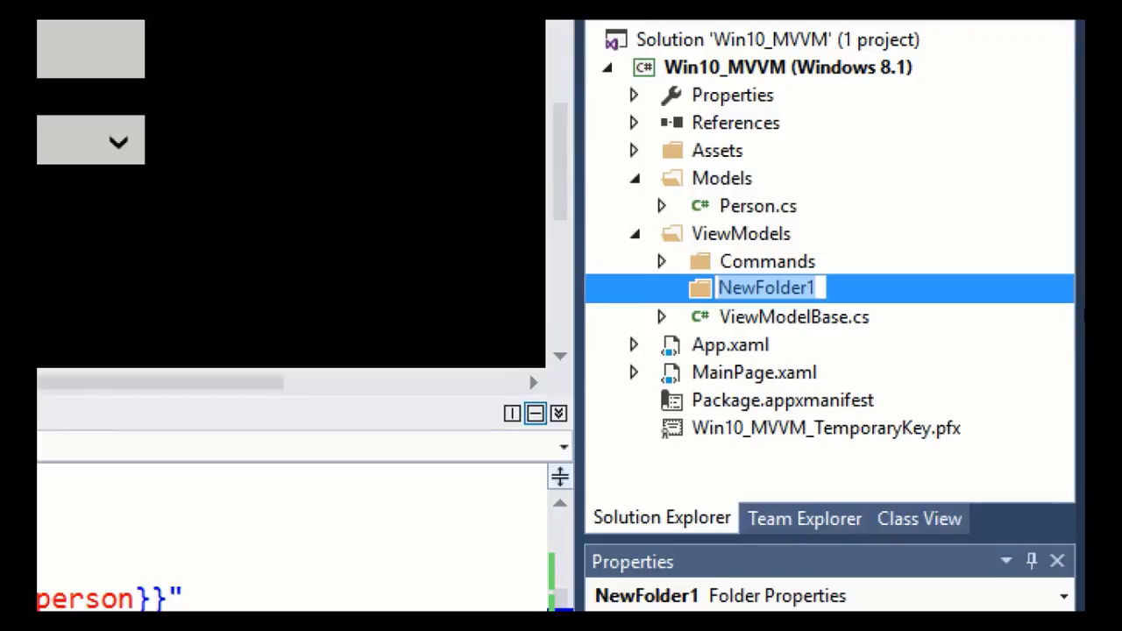
{"action": "type", "text": "Converters"}
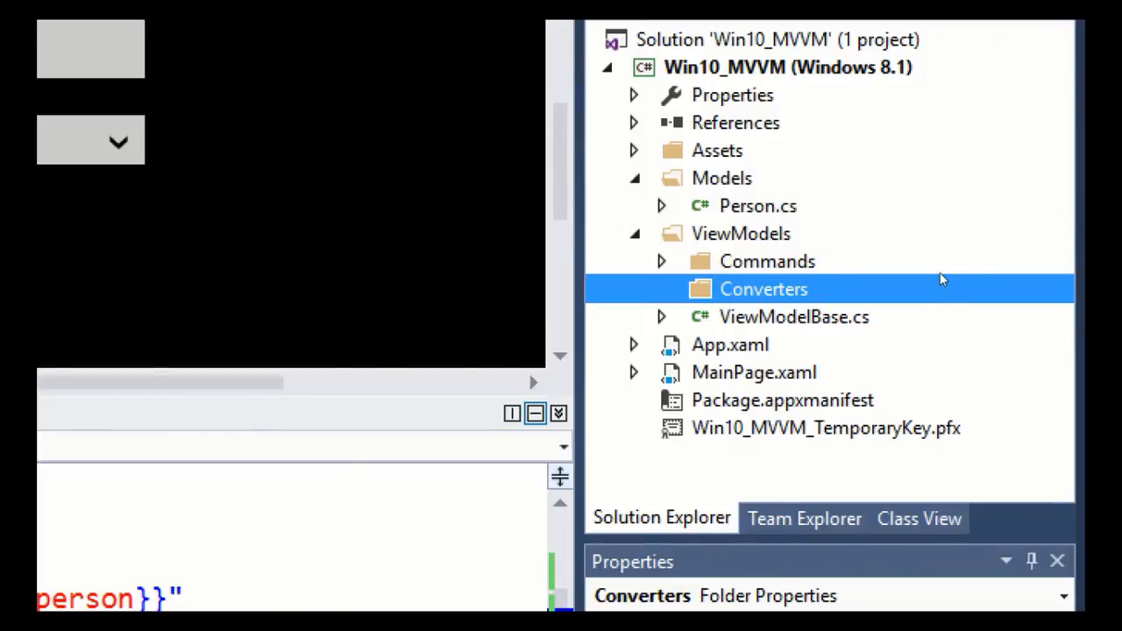
Add a BackgroundConverter class to the Converters folder.
{"action": "right_click", "coordinate": [763, 288]}
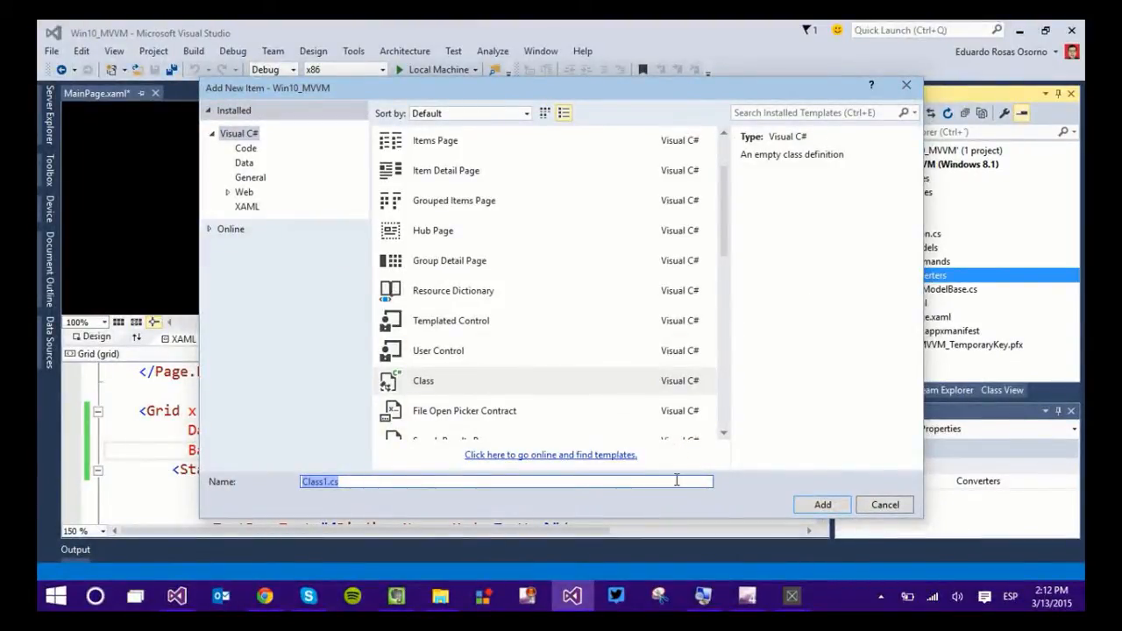
{"action": "type", "text": "Bac"}
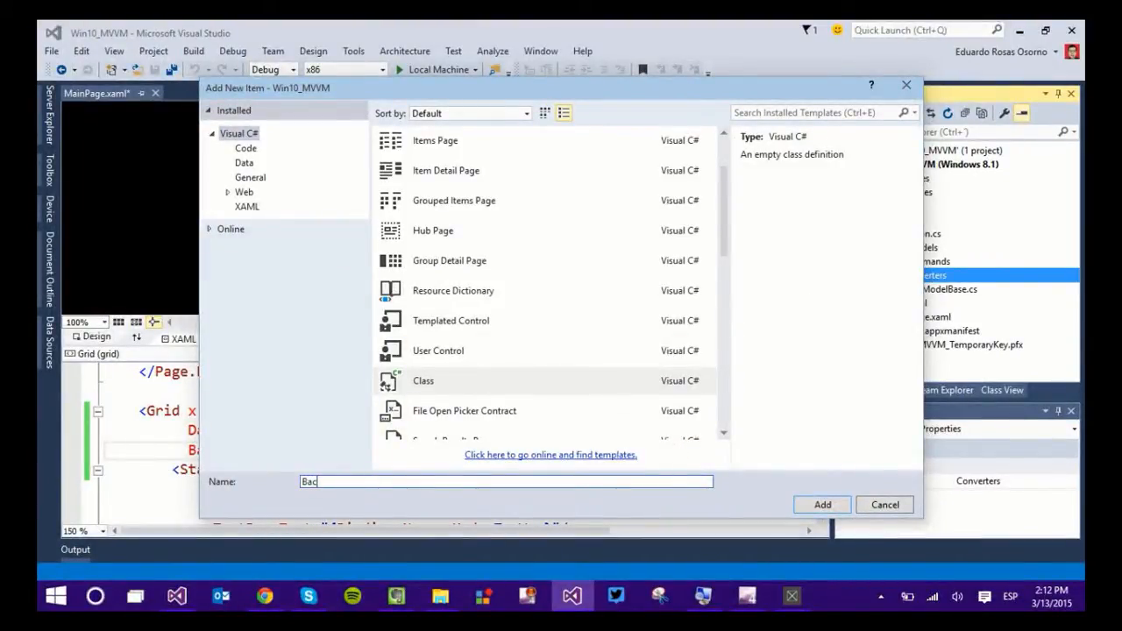
{"action": "left_click", "coordinate": [821, 504]}
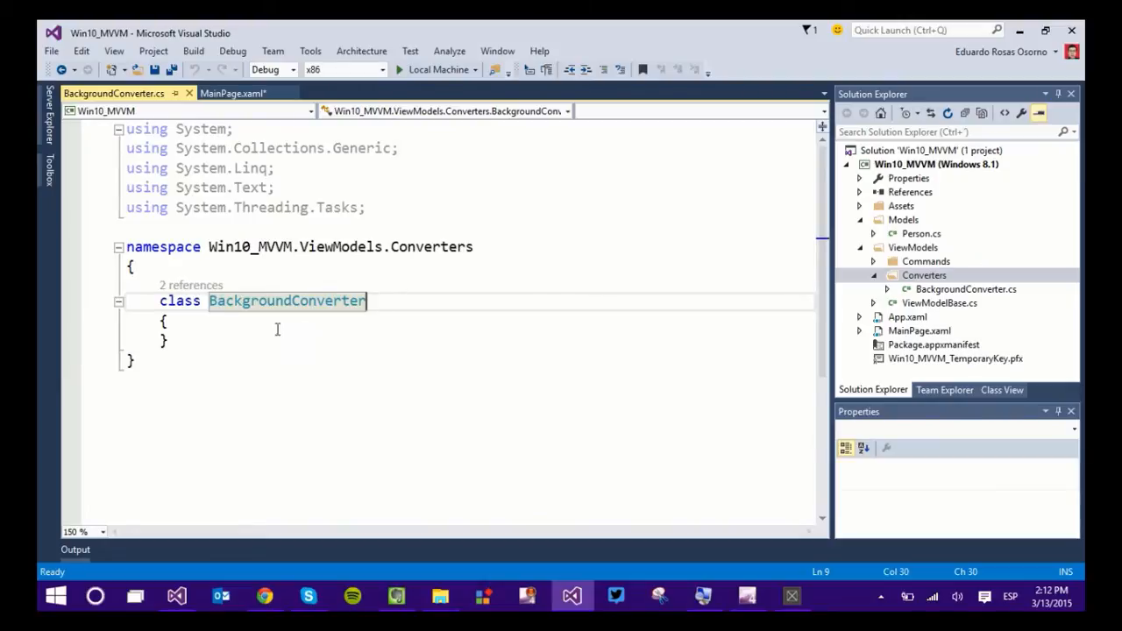
Make BackgroundConverter a public IValueConverter, importing Windows.UI.Xaml.Data and generating the Convert and ConvertBack stubs.
{"action": "left_click", "coordinate": [162, 301]}
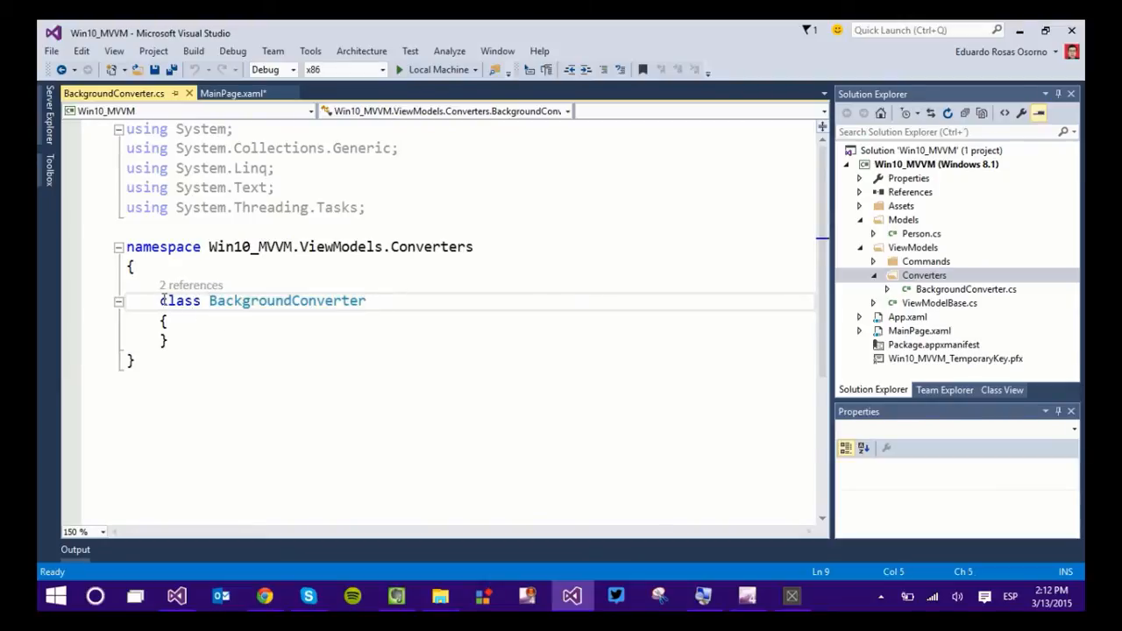
{"action": "type", "text": "public"}
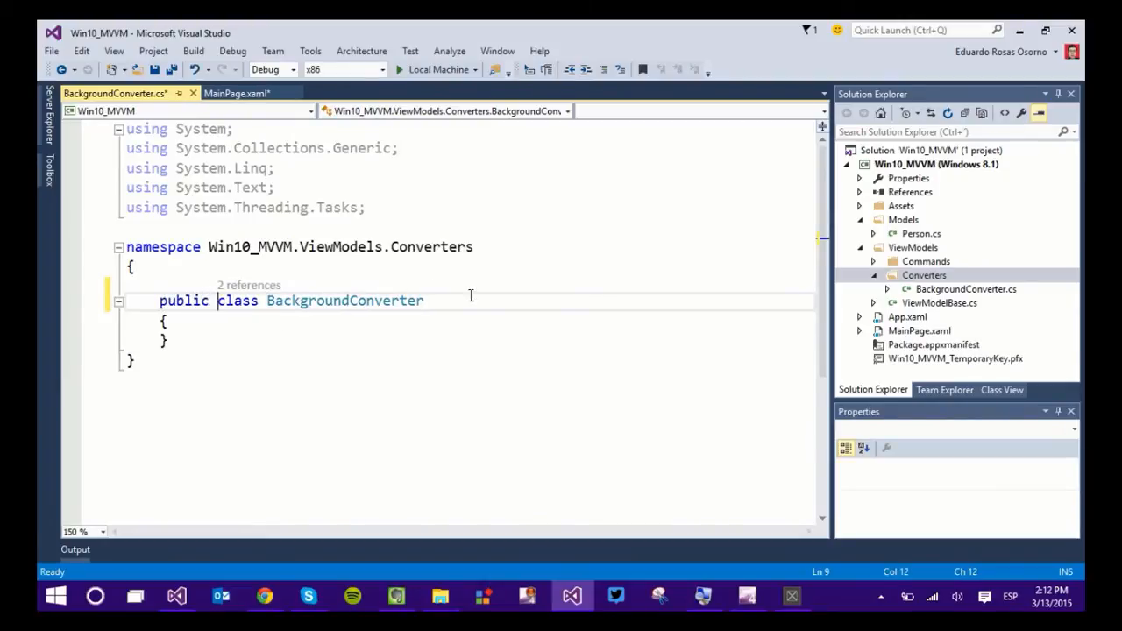
{"action": "type", "text": ": I"}
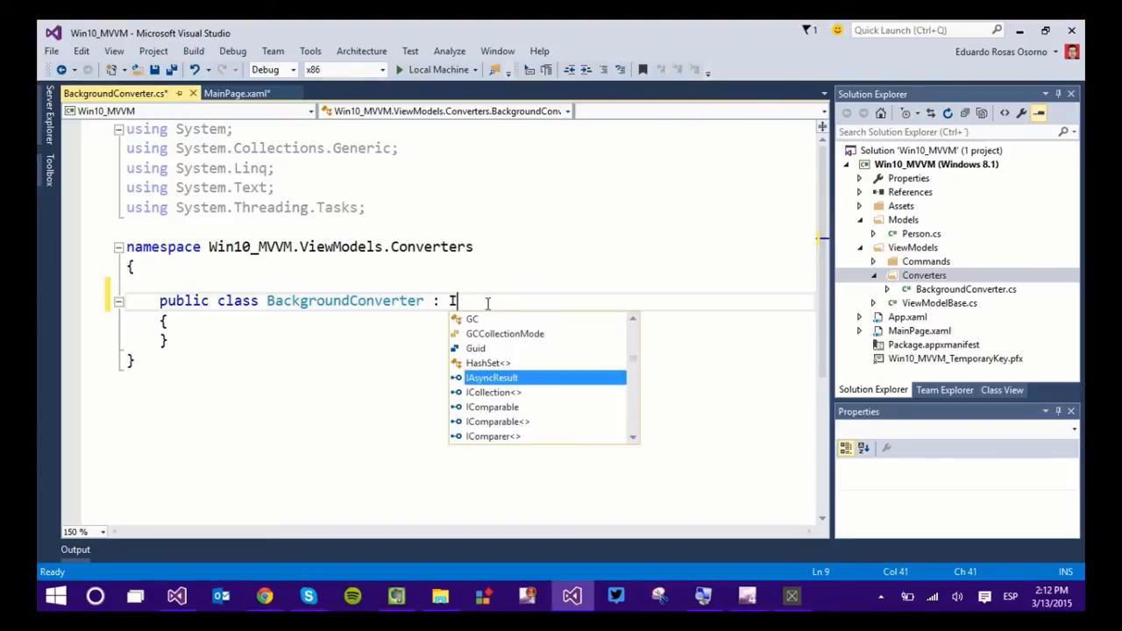
{"action": "type", "text": "Vla"}
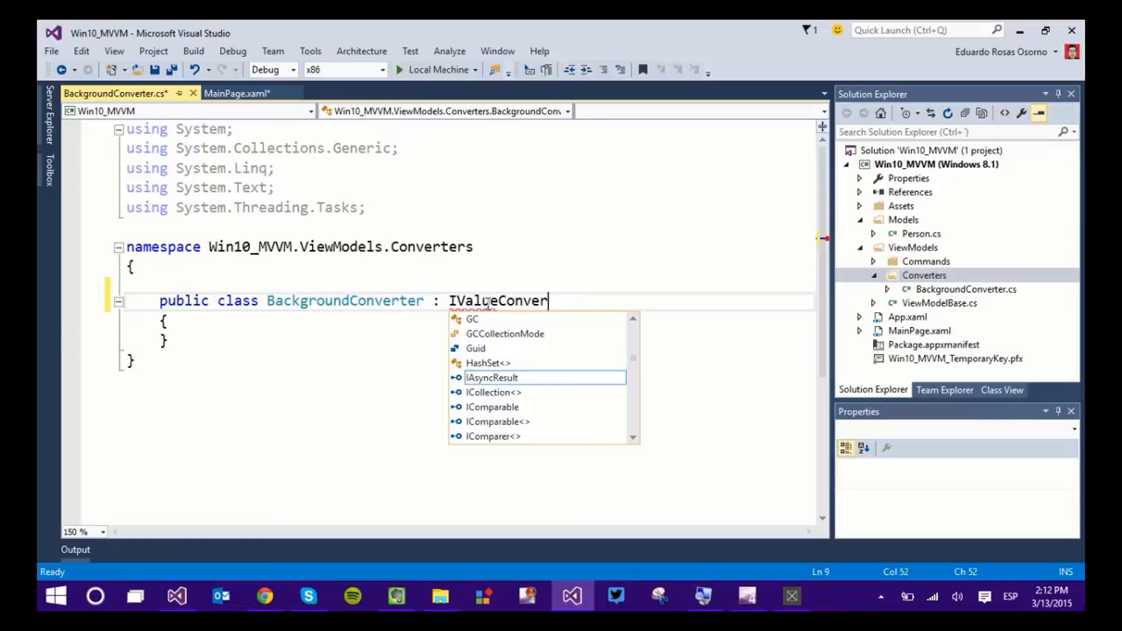
{"action": "type", "text": "ter"}
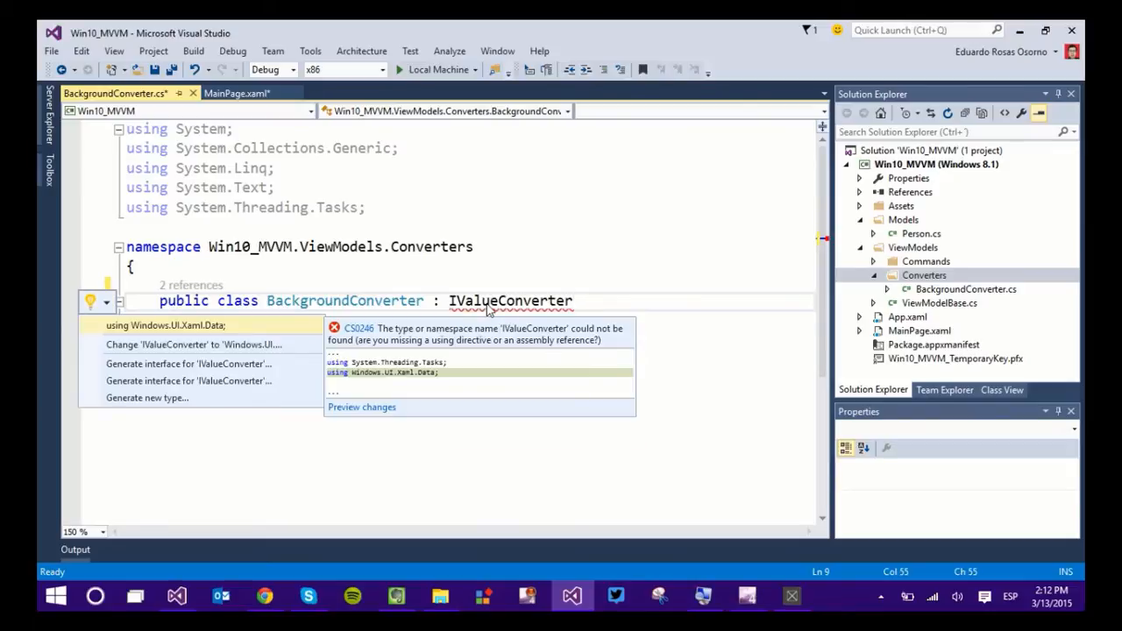
{"action": "left_click", "coordinate": [166, 325]}
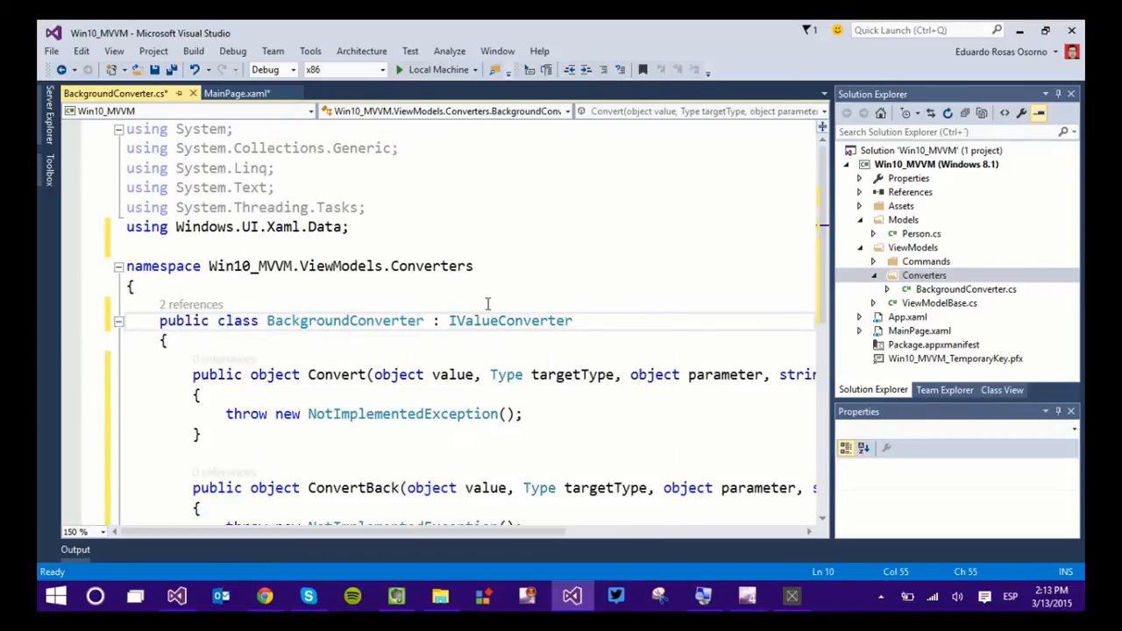
Delete the placeholder throw statement from the Convert method.
{"action": "scroll", "scroll_direction": "down", "scroll_amount": 3}
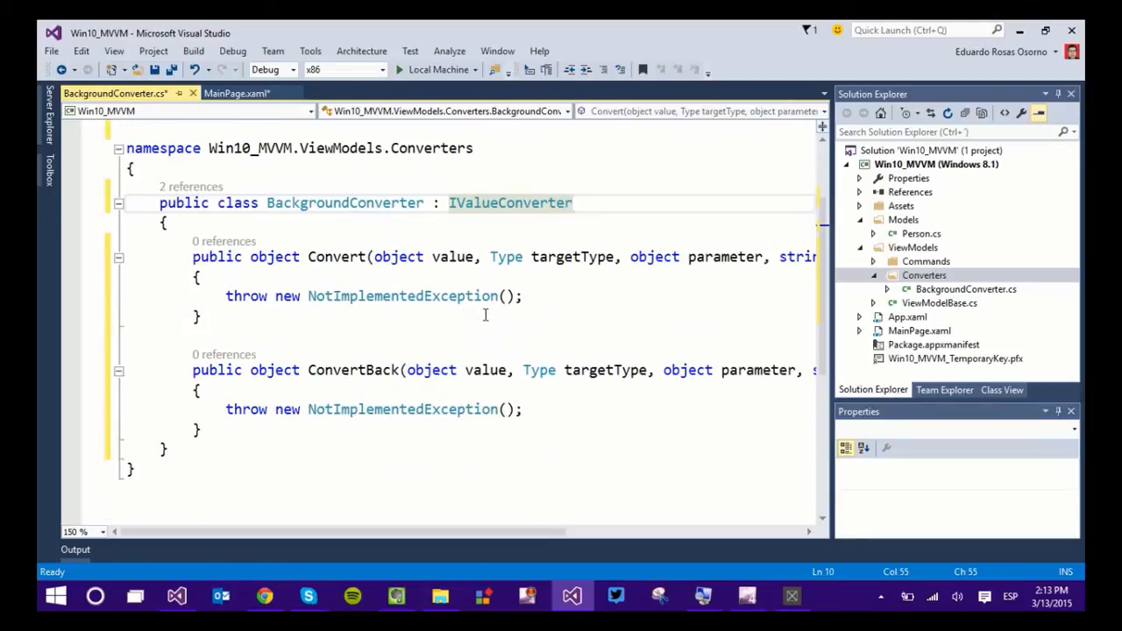
{"action": "mouse_move", "coordinate": [337, 257]}
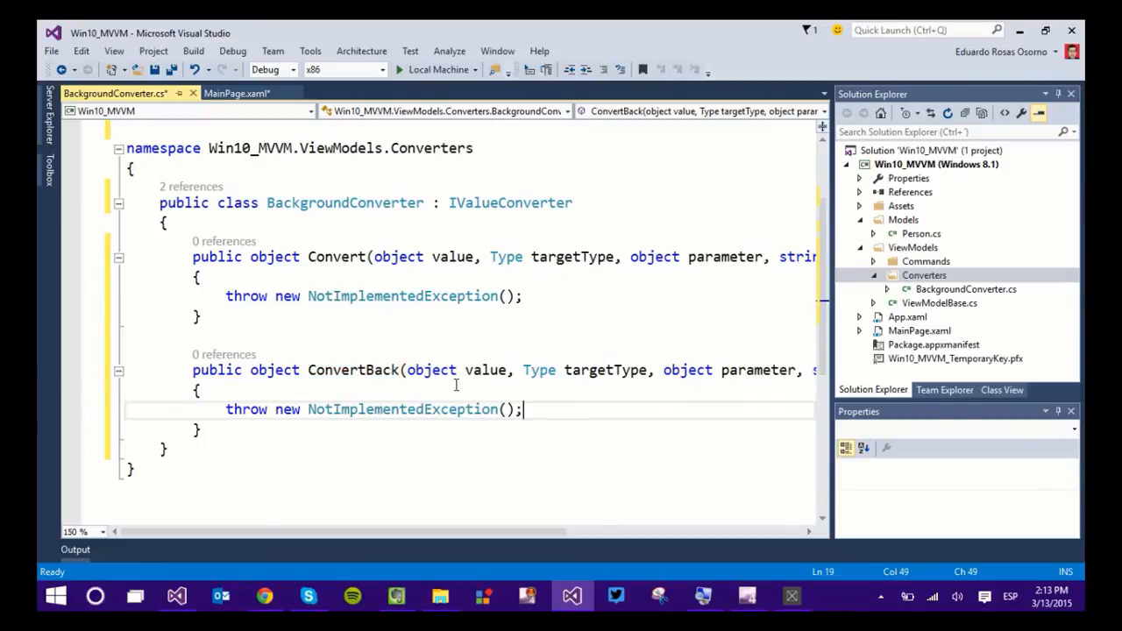
{"action": "double_click", "coordinate": [336, 257]}
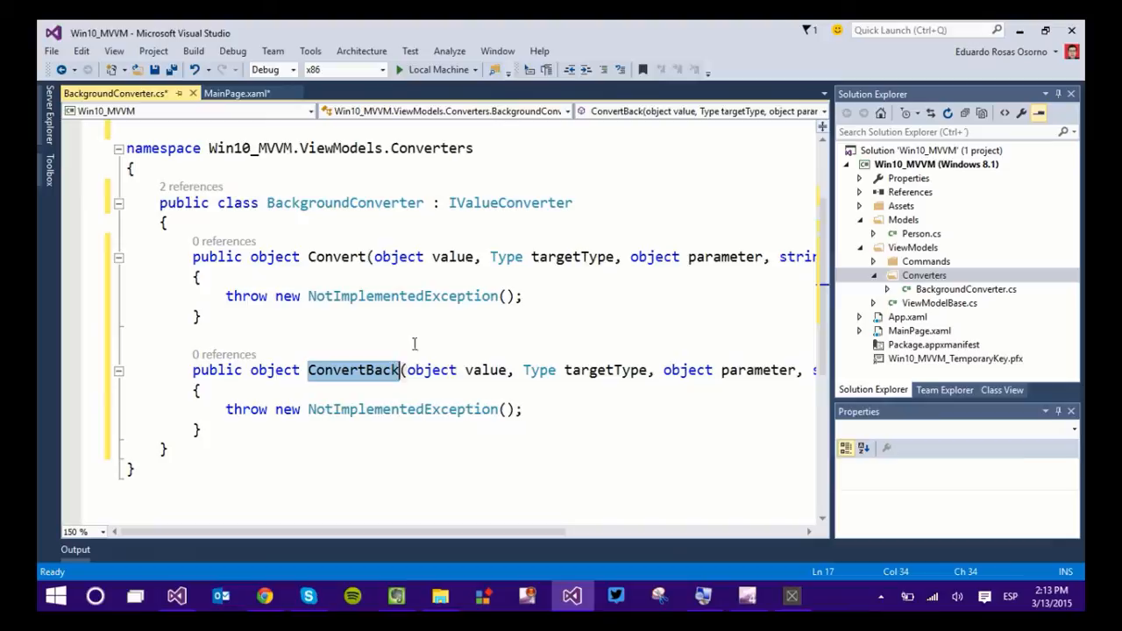
{"action": "left_click", "coordinate": [527, 297]}
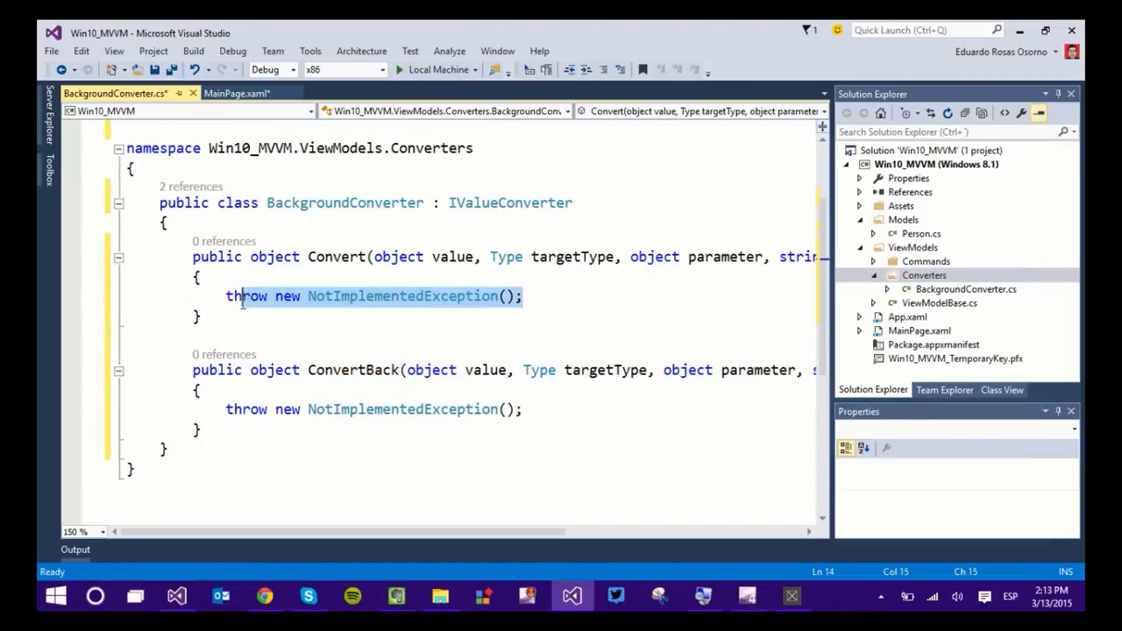
{"action": "key", "text": "Delete"}
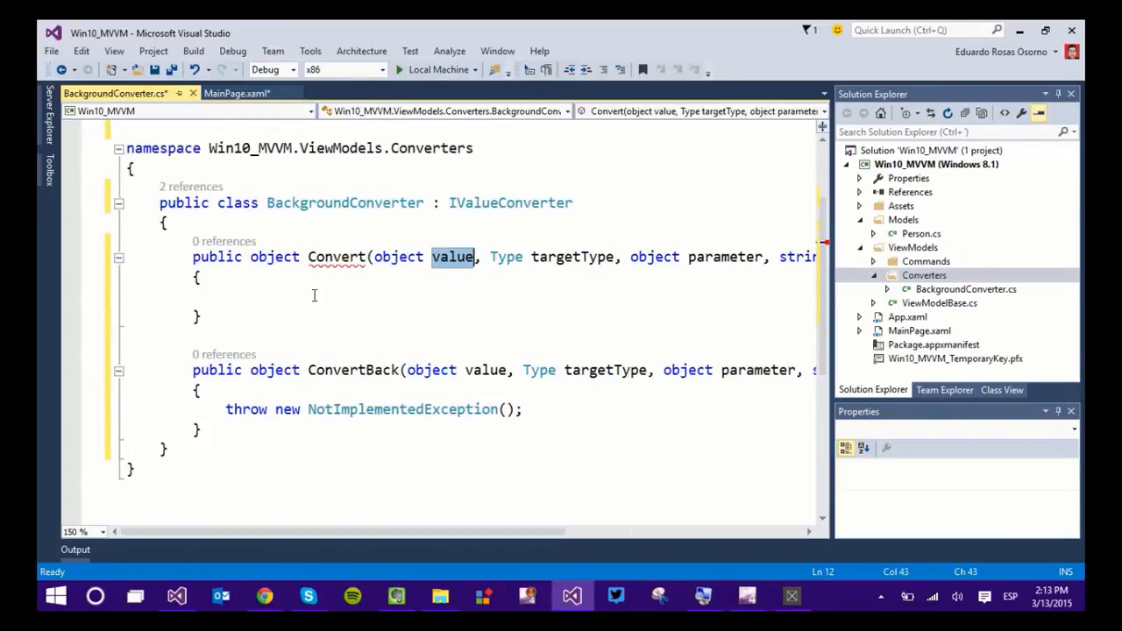
Add an if (value != null) check with return null as the default.
{"action": "type", "text": "if()"}
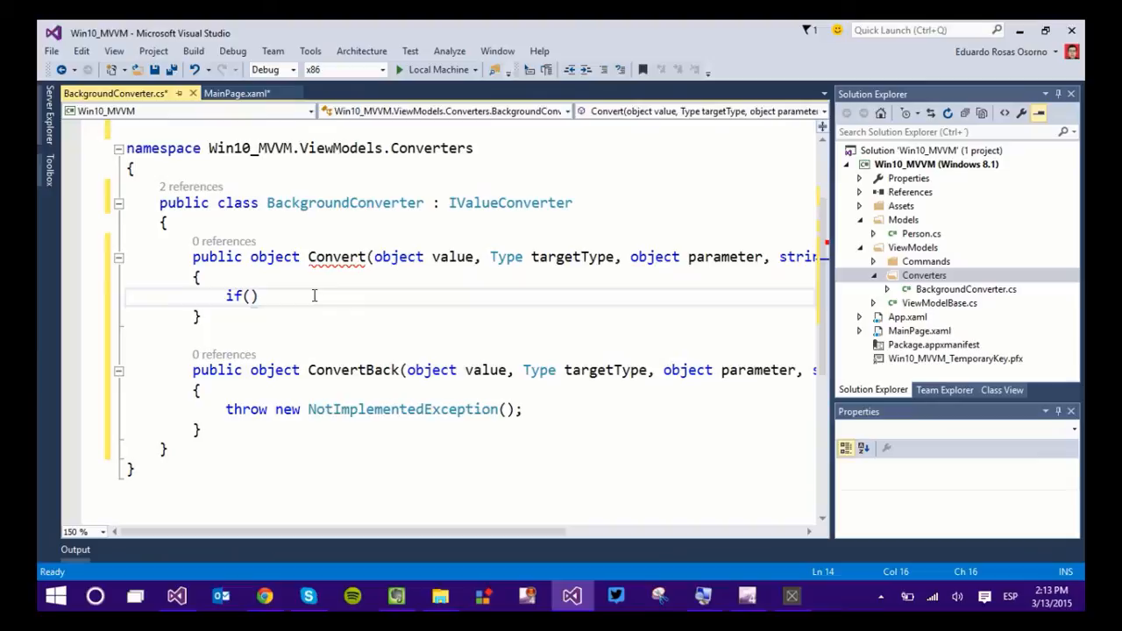
{"action": "type", "text": "value !="}
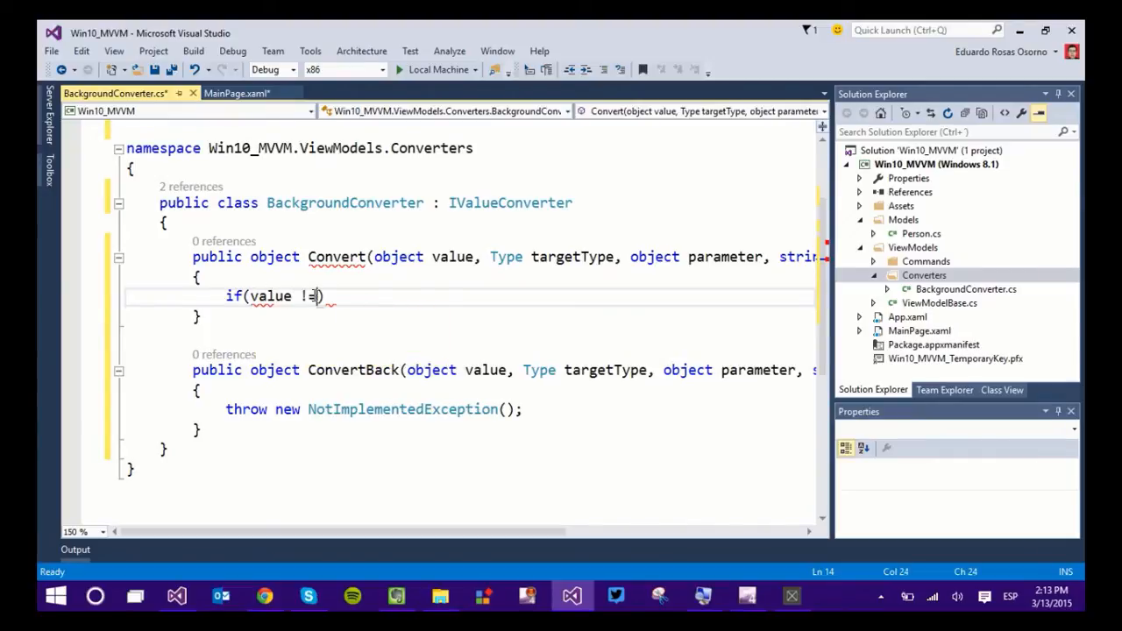
{"action": "type", "text": "null)"}
{"action": "type", "text": "{"}
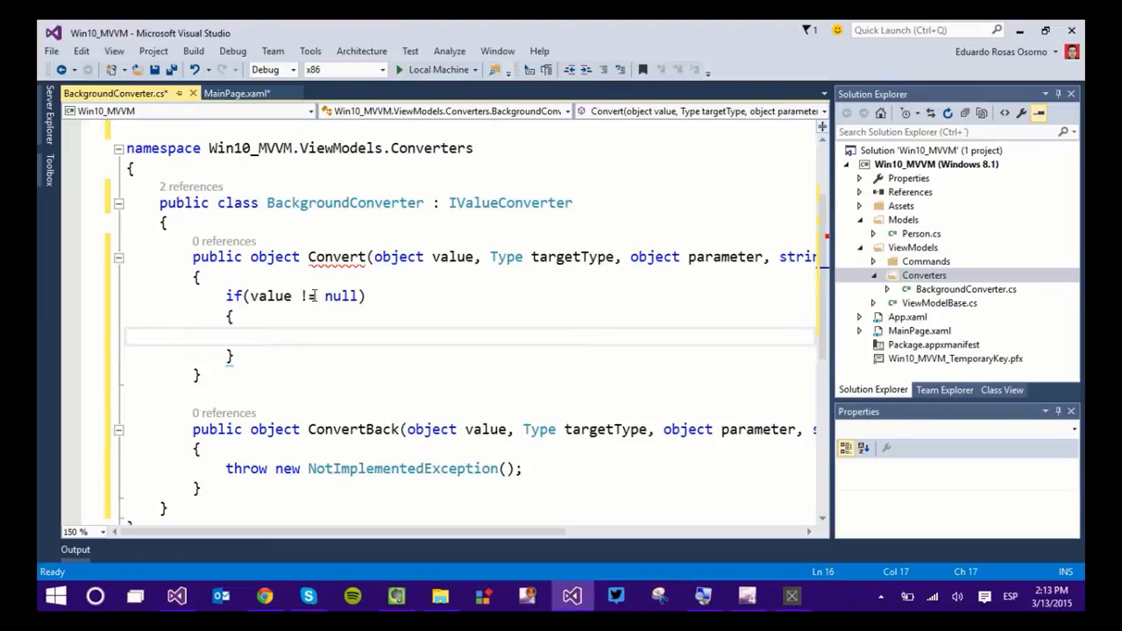
{"action": "key", "text": "Enter"}
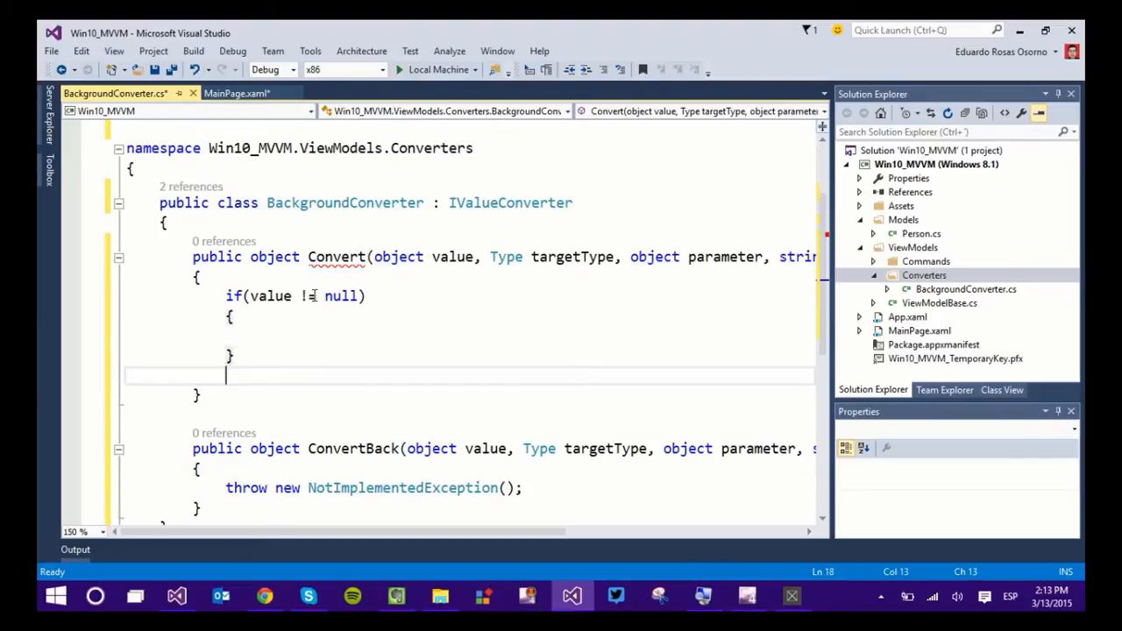
{"action": "type", "text": "return null;"}
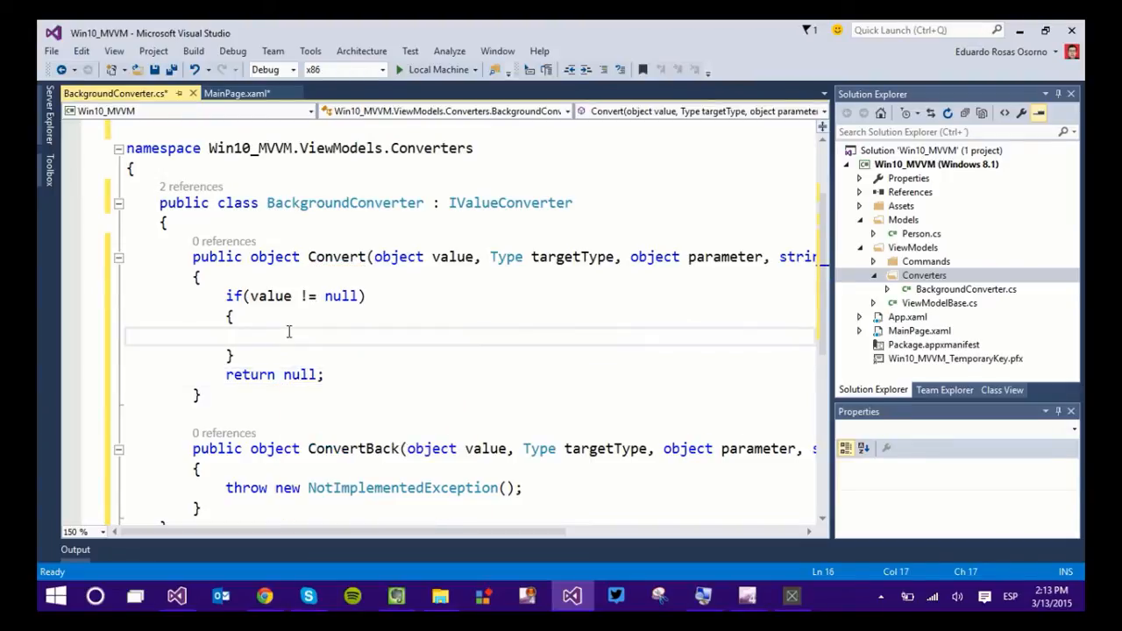
Inside the null check, start returning a new SolidColorBrush when value equals "male".
{"action": "type", "text": "if(value.ToString"}
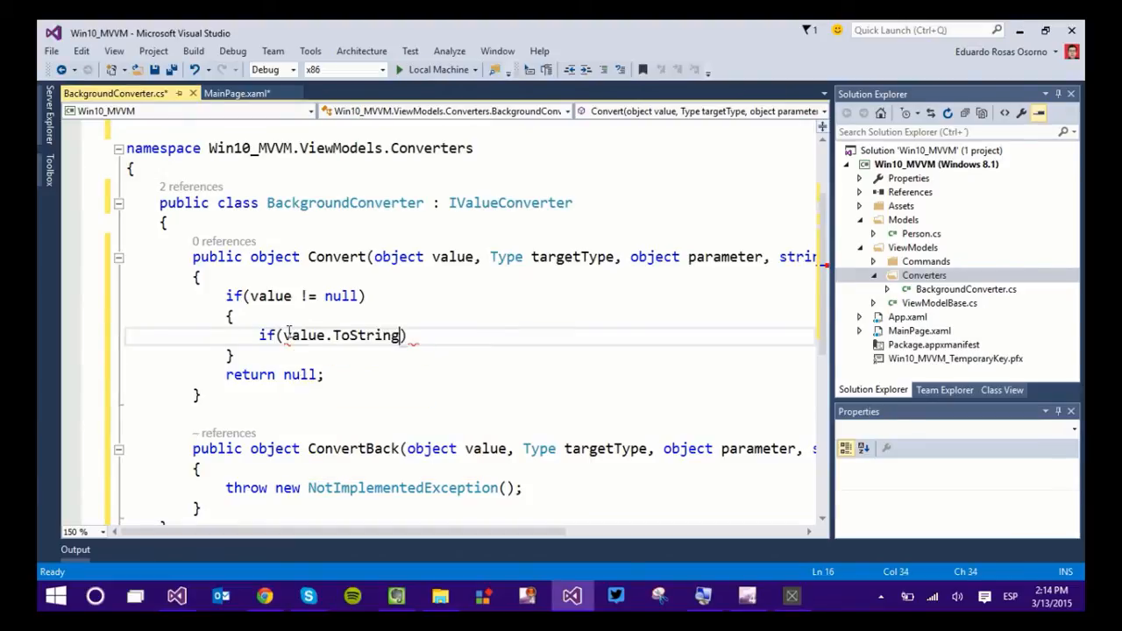
{"action": "type", "text": "()"}
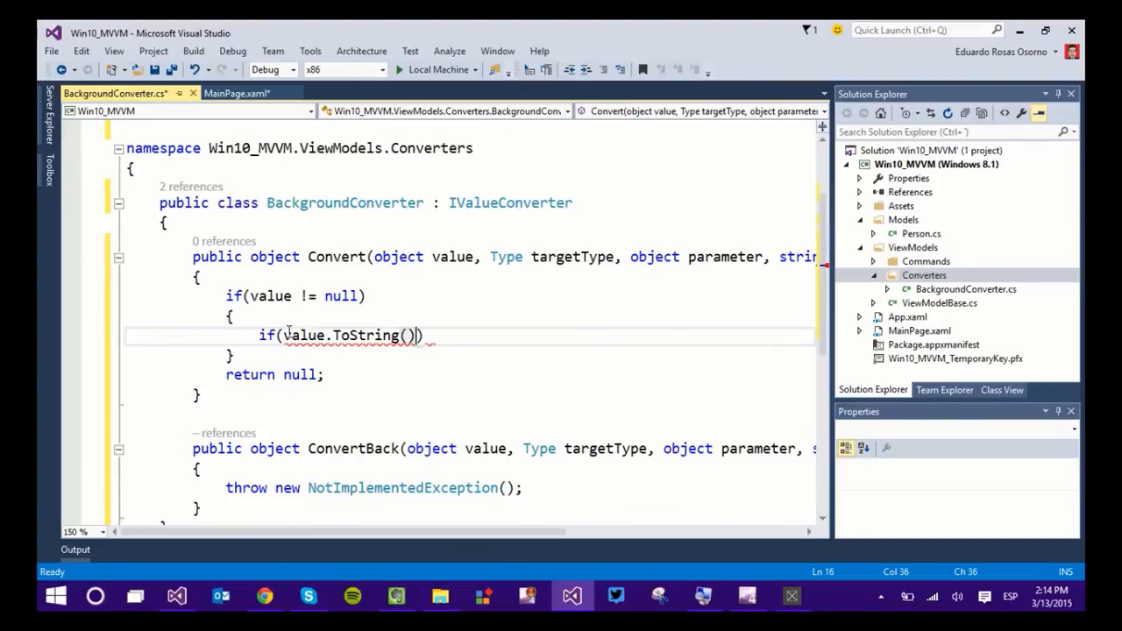
{"action": "type", "text": "== \"male"}
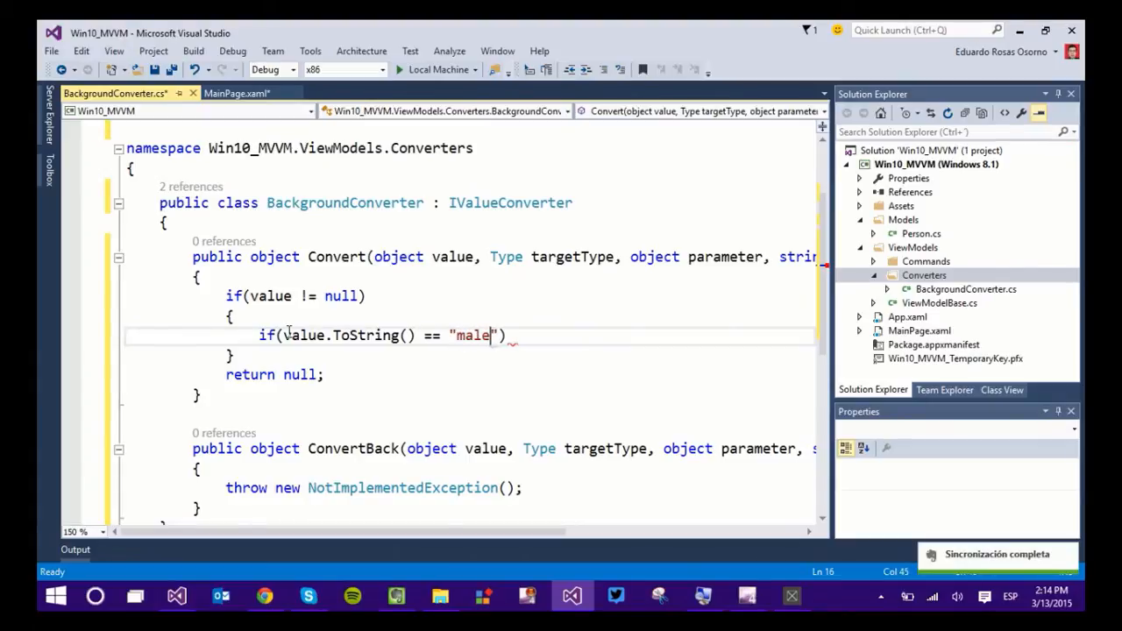
{"action": "key", "text": "enter"}
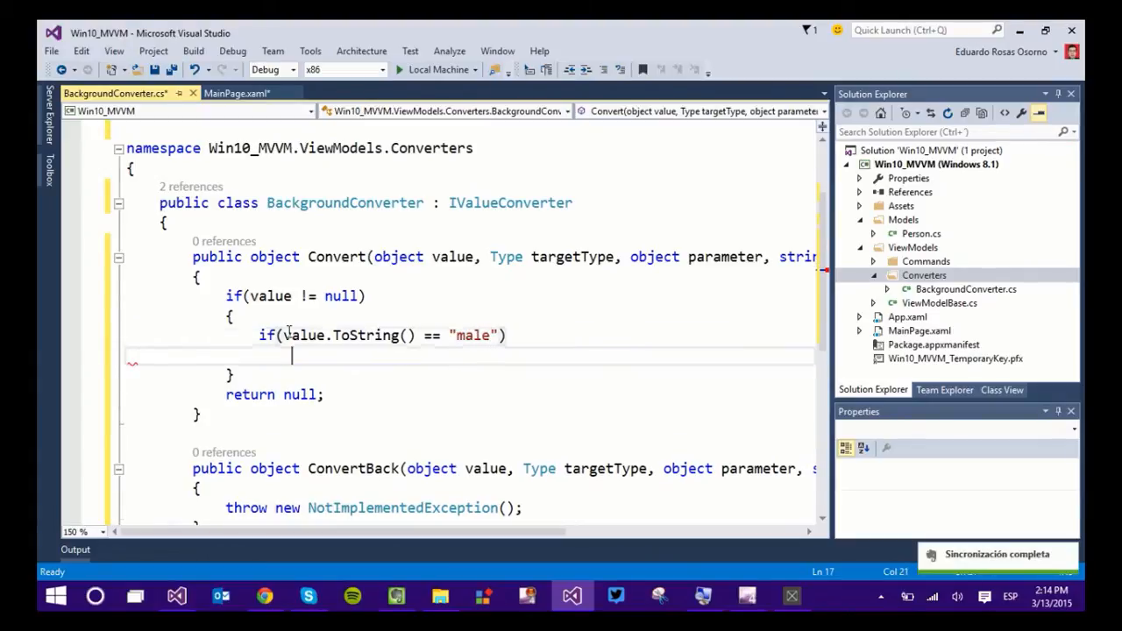
{"action": "type", "text": "return"}
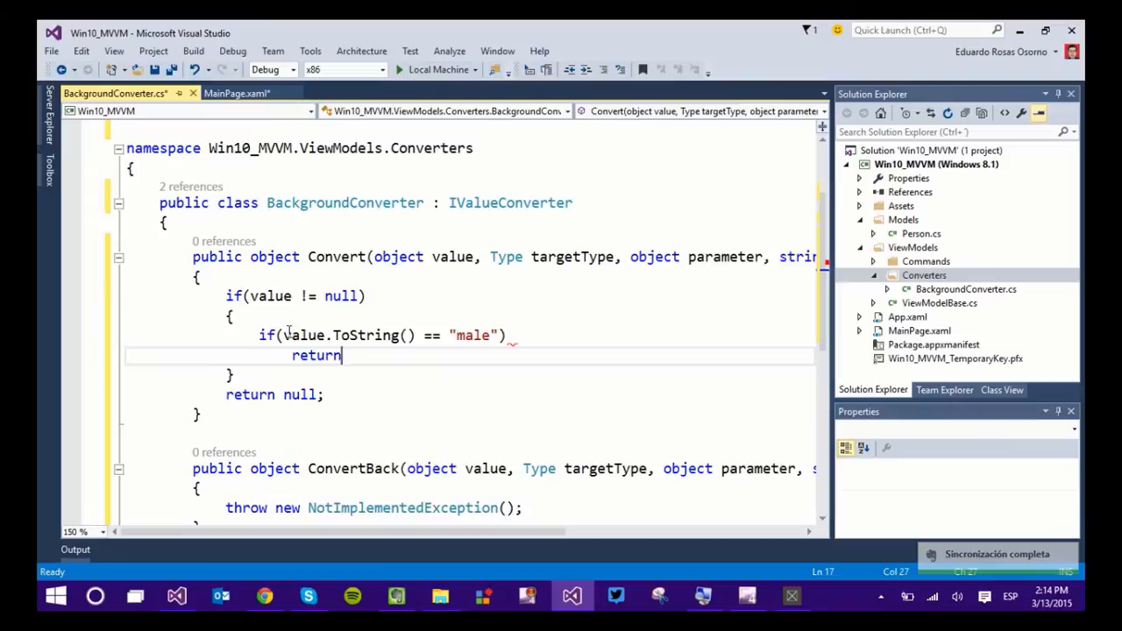
{"action": "type", "text": "new SolidColo"}
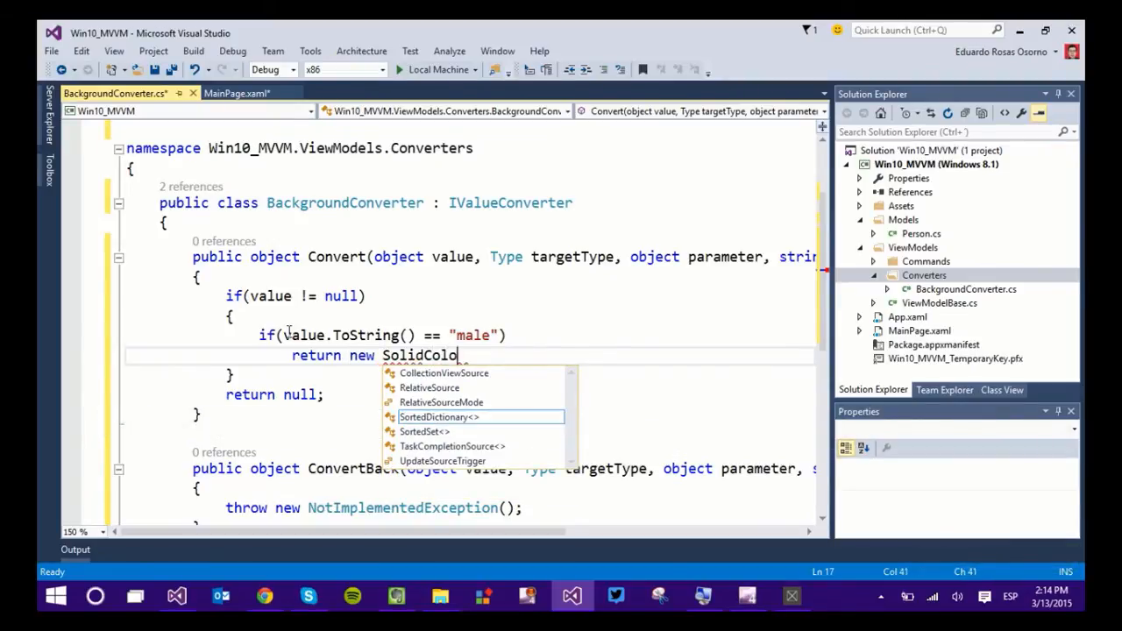
Return a SolidColorBrush of 216, 0, 115 in the else branch and save the converter.
{"action": "type", "text": "rBrush(new Windows.UI.Color("}
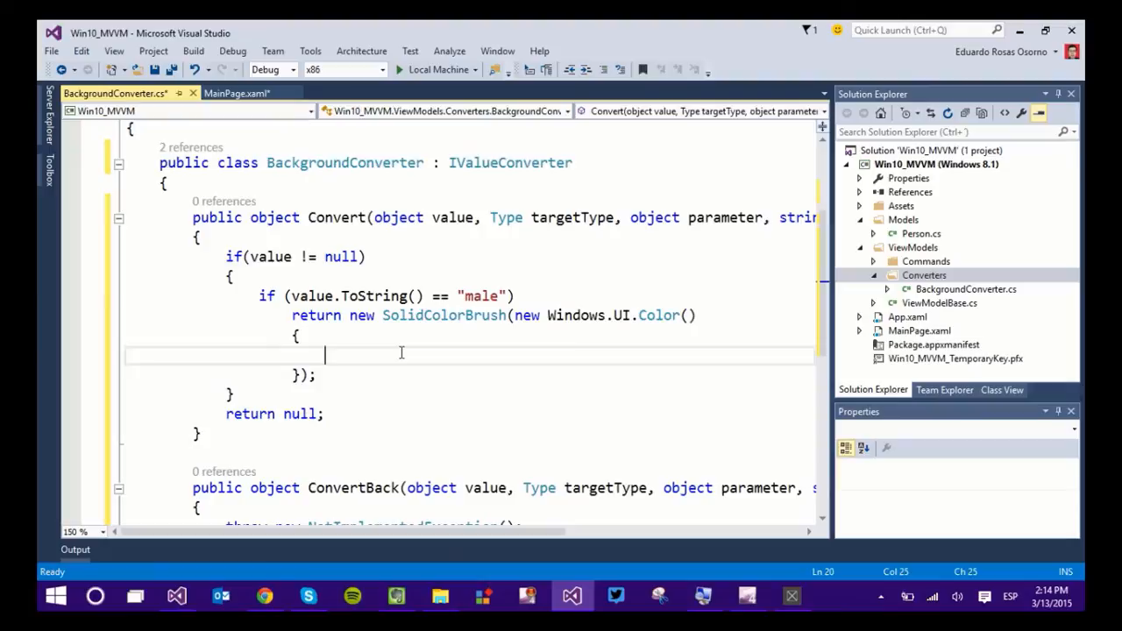
{"action": "scroll", "scroll_direction": "down", "scroll_amount": 3}
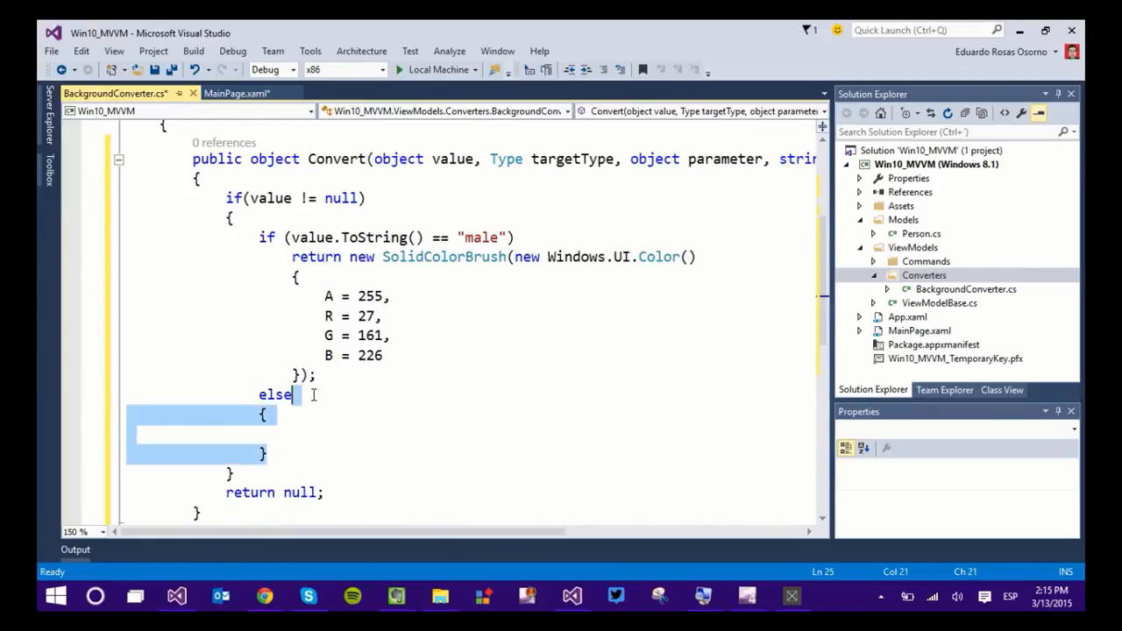
{"action": "key", "text": "Delete"}
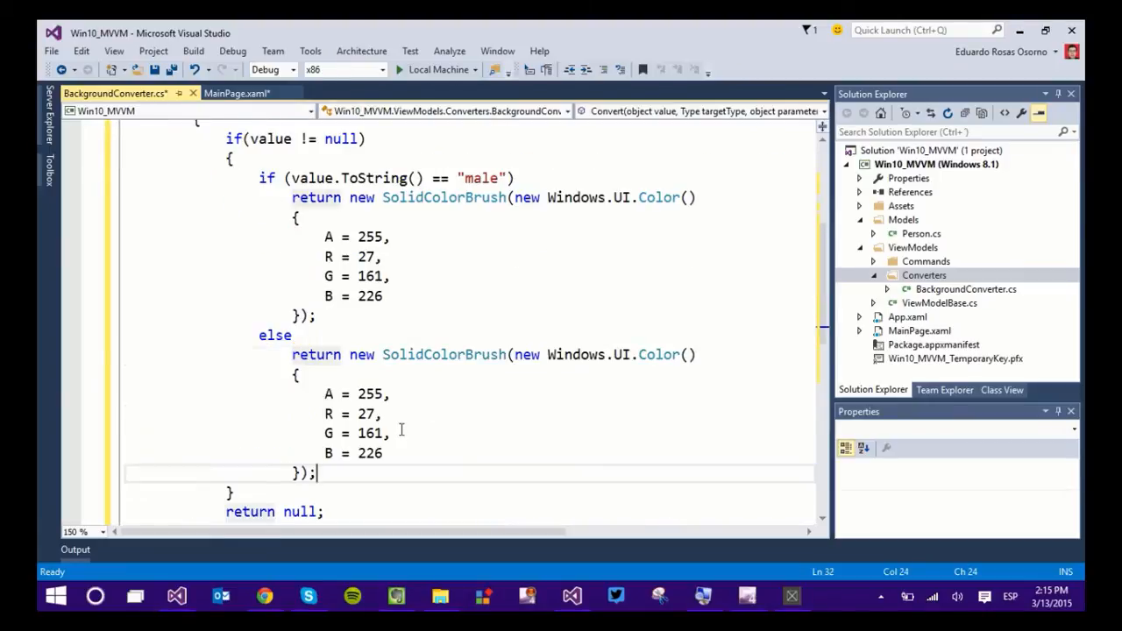
{"action": "double_click", "coordinate": [444, 354]}
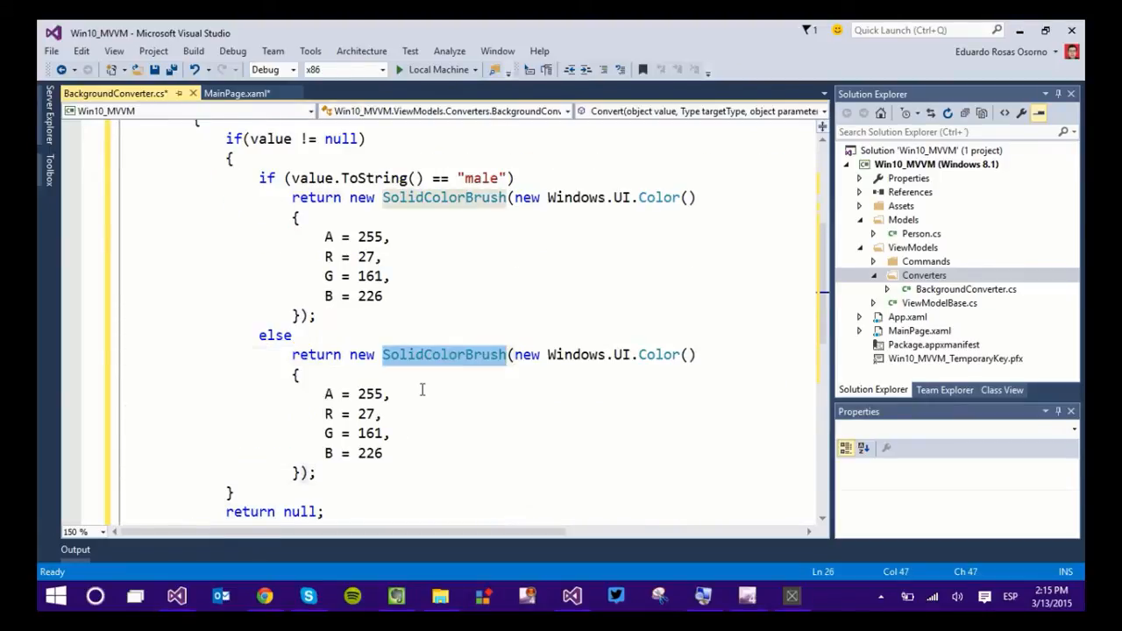
{"action": "scroll", "scroll_direction": "down", "scroll_amount": 3}
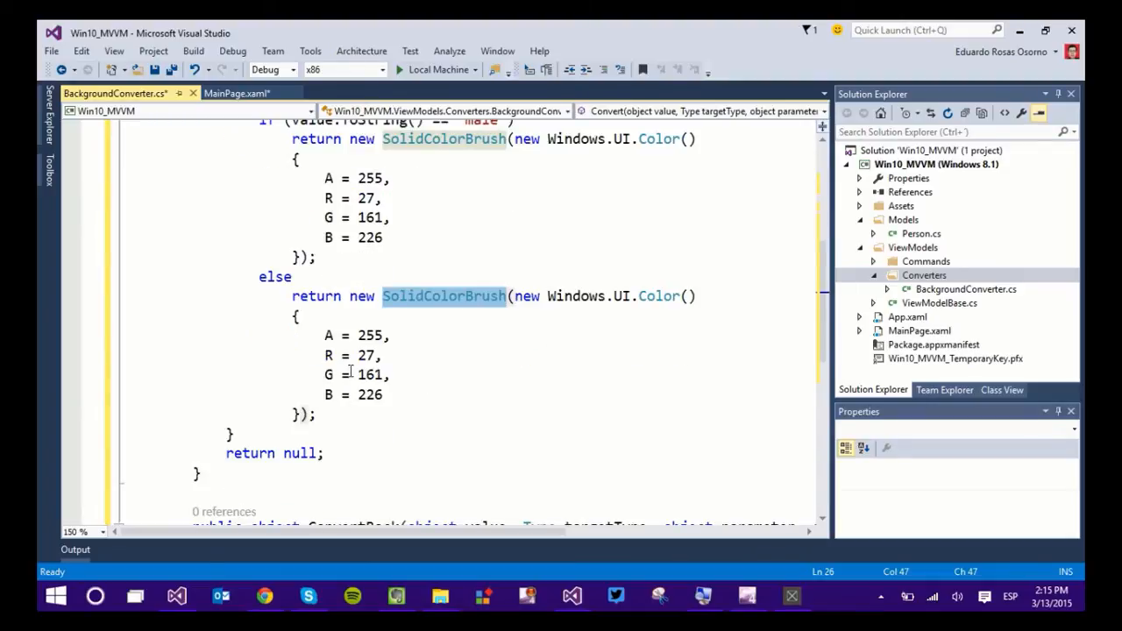
{"action": "mouse_move", "coordinate": [372, 375]}
{"action": "type", "text": "115"}
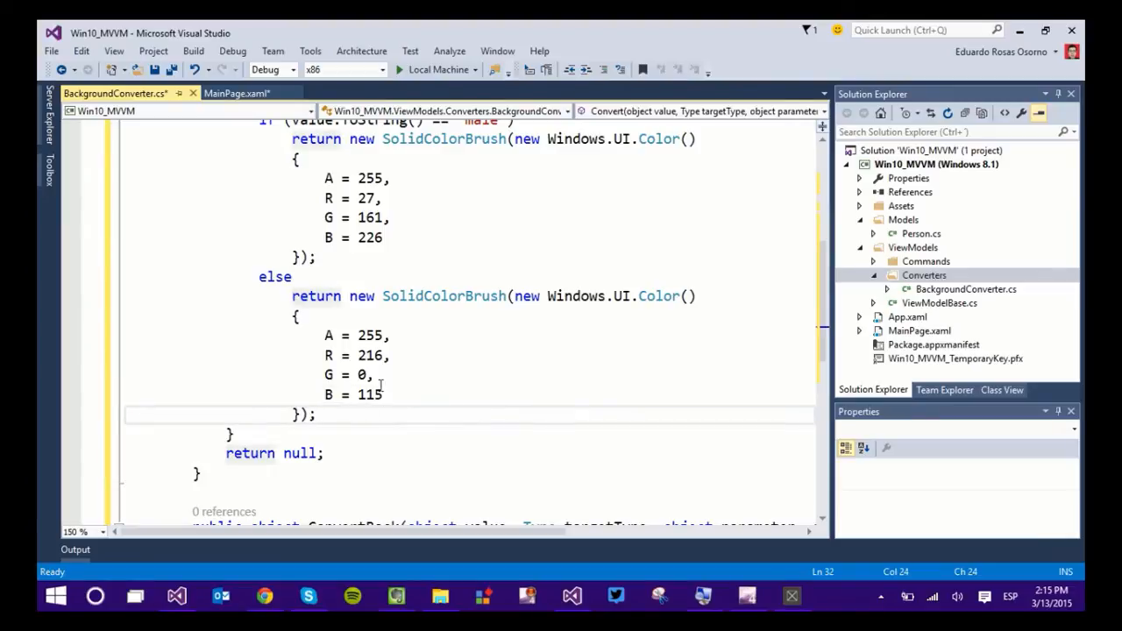
{"action": "mouse_move", "coordinate": [380, 394]}
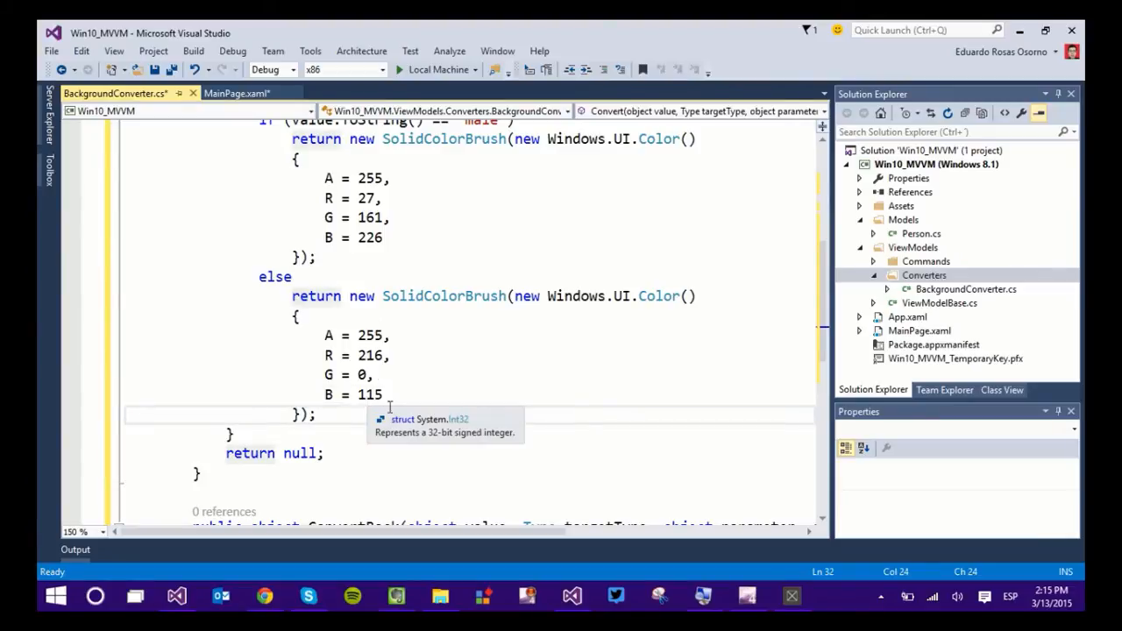
{"action": "key", "text": "ctrl+s"}
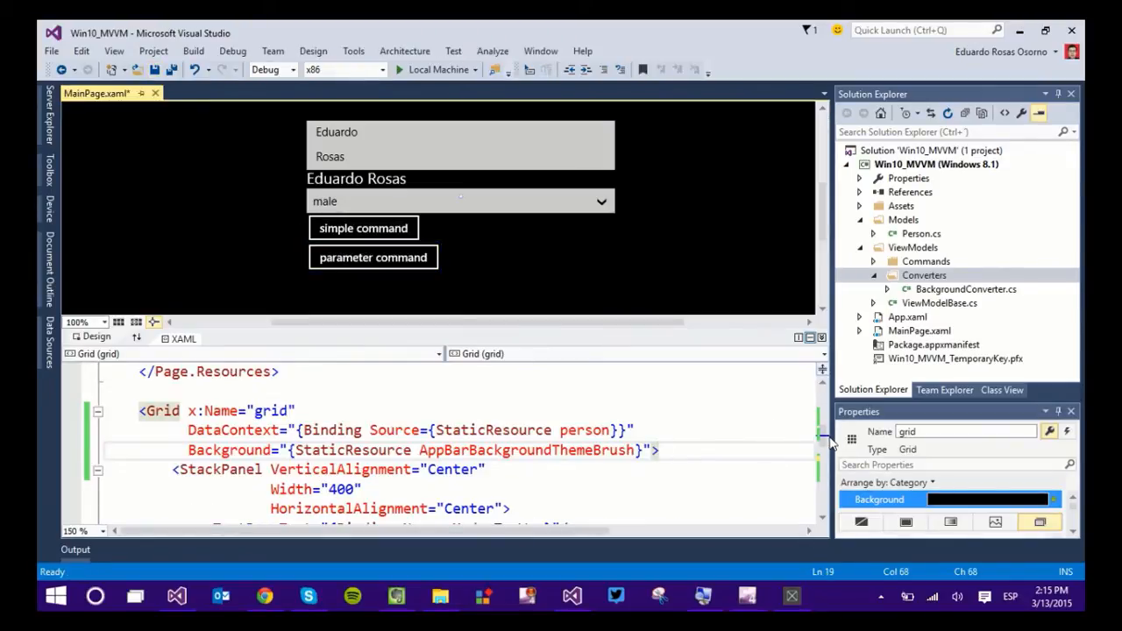
Add xmlns:converters for Win10_MVVM.ViewModels.Converters and <converters:BackgroundConverter x:Key="converter"/> to Page.Resources.
{"action": "scroll", "scroll_direction": "up", "scroll_amount": 3}
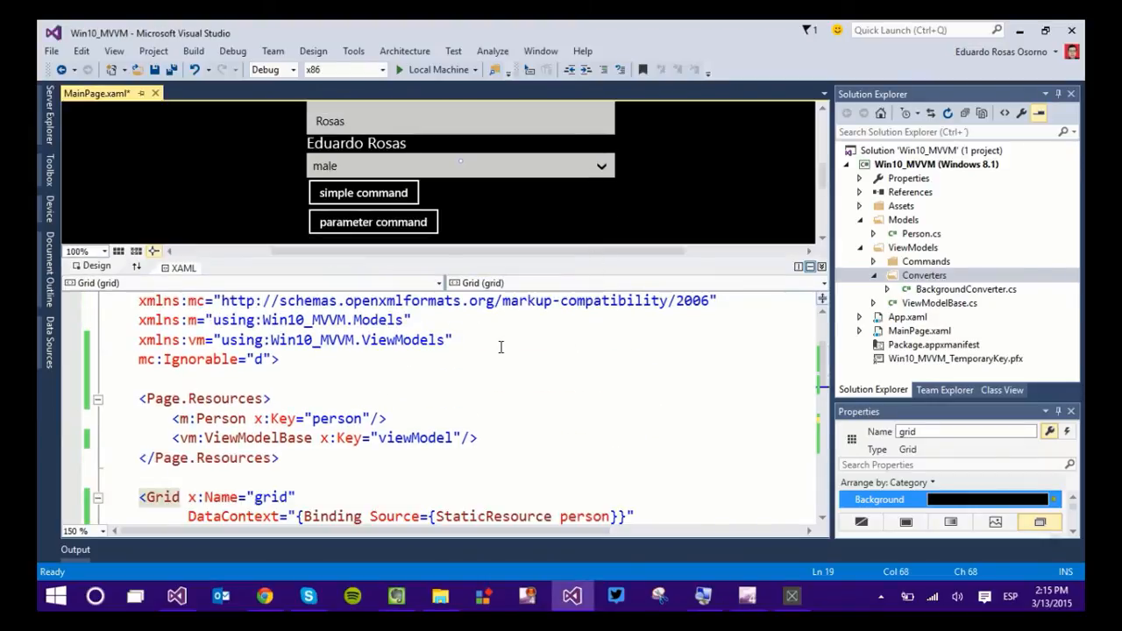
{"action": "type", "text": "xmln"}
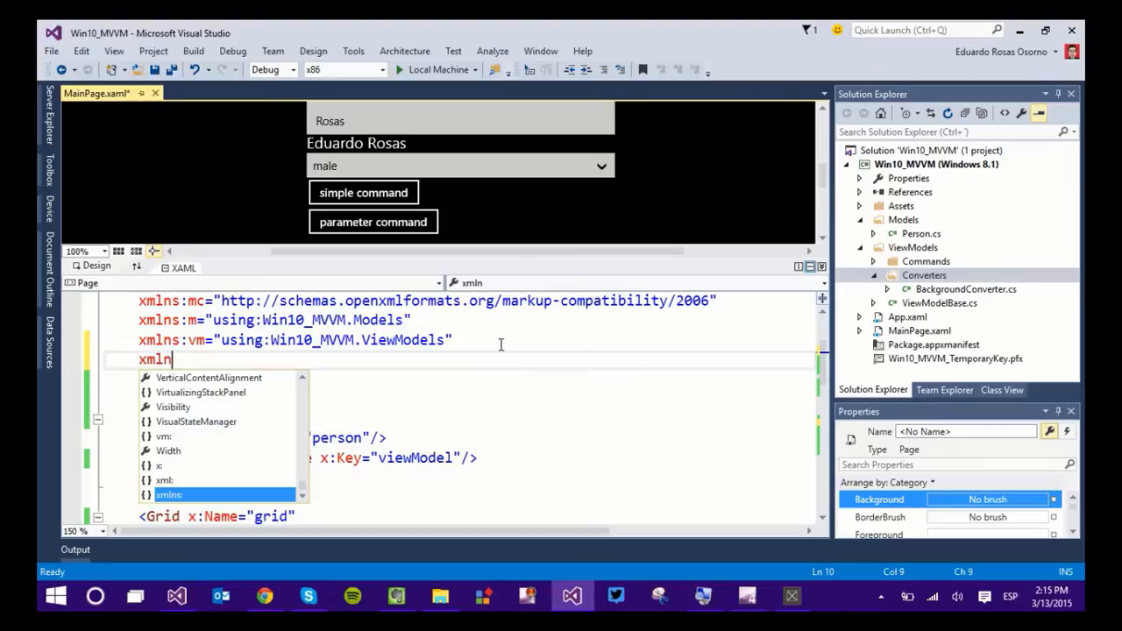
{"action": "type", "text": "co"}
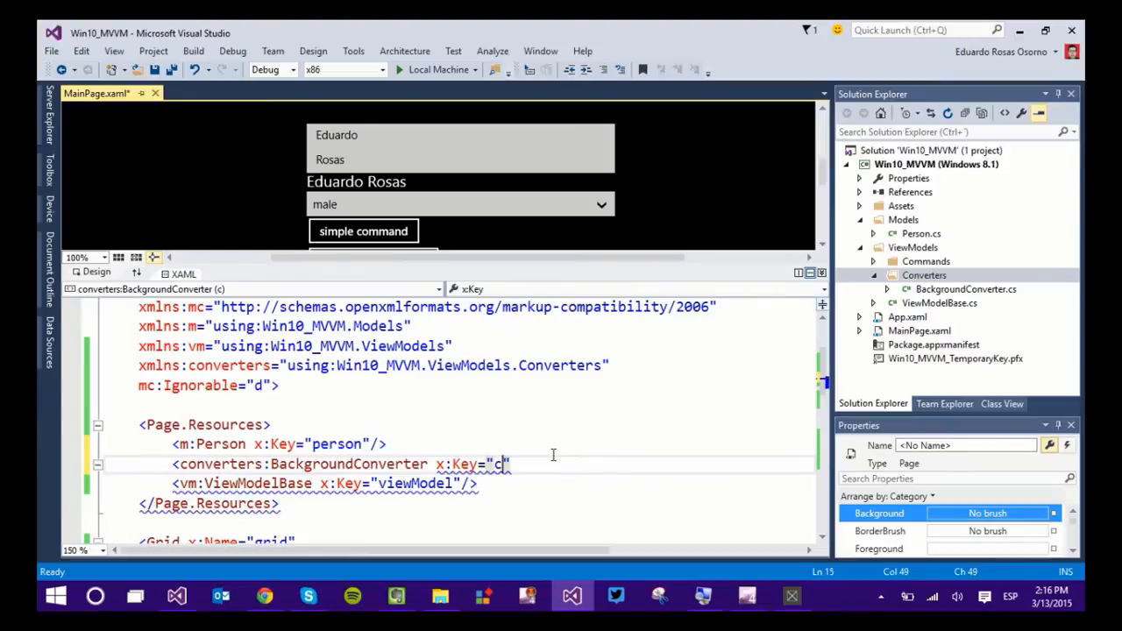
{"action": "type", "text": "onverter"}
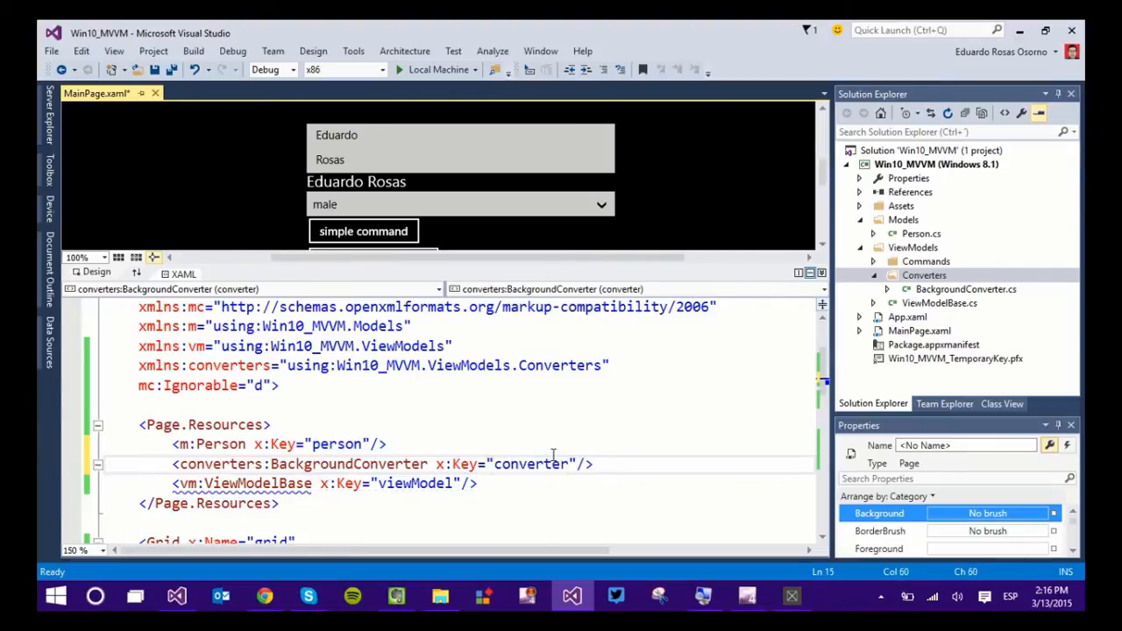
{"action": "scroll", "scroll_direction": "down", "scroll_amount": 3}
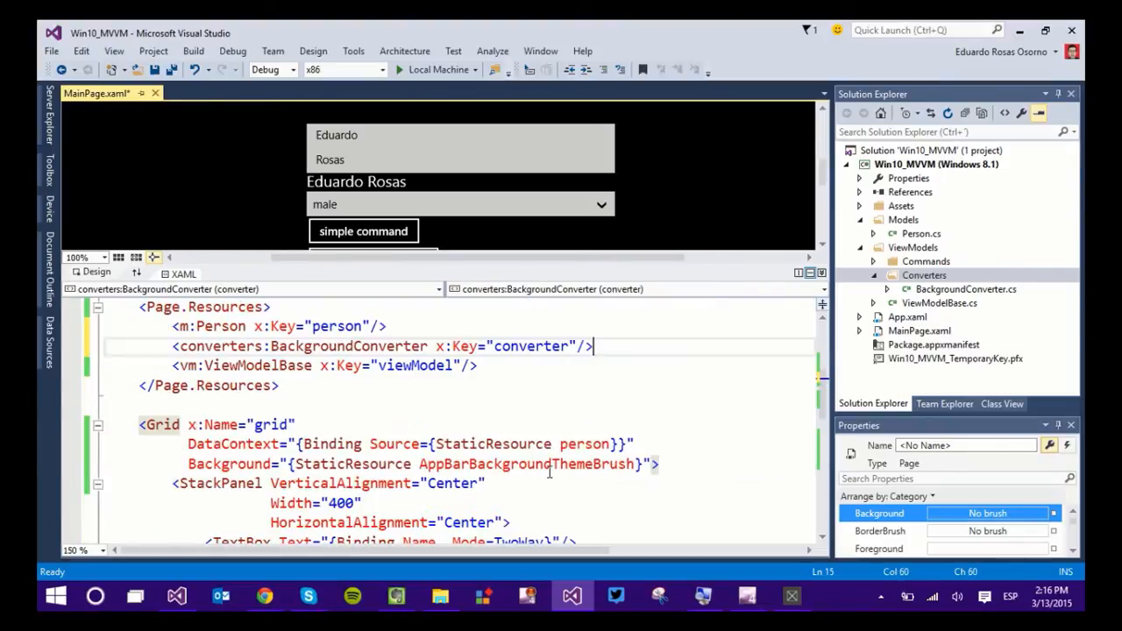
Set the Grid Background to {Binding Gender, Converter={StaticResource converter}}.
{"action": "left_click", "coordinate": [229, 464]}
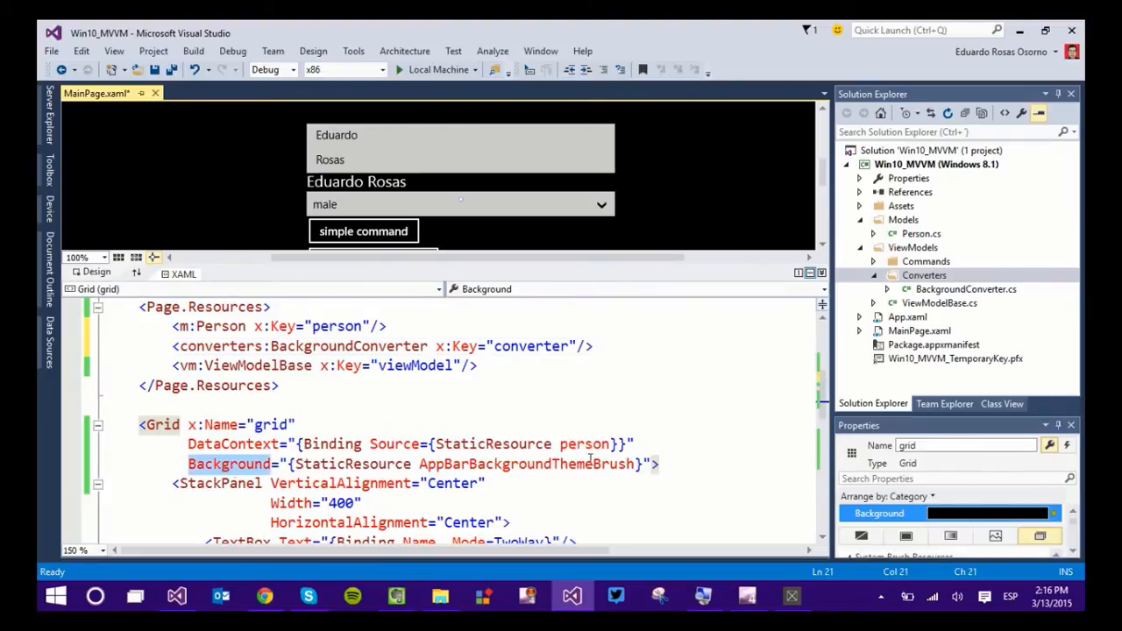
{"action": "mouse_move", "coordinate": [627, 463]}
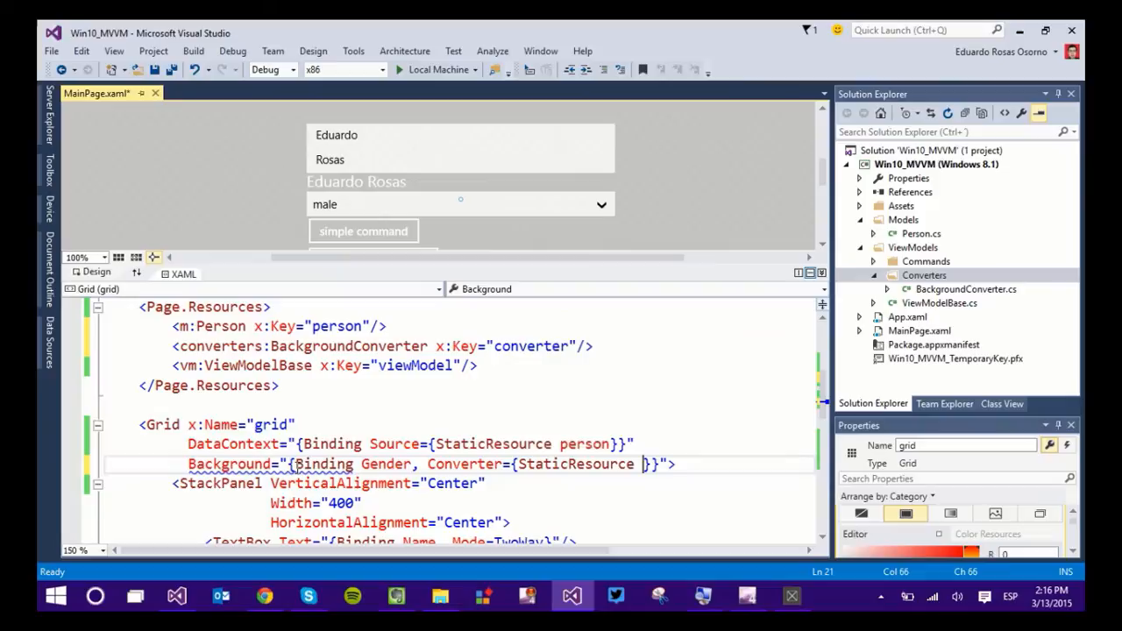
{"action": "type", "text": "converter"}
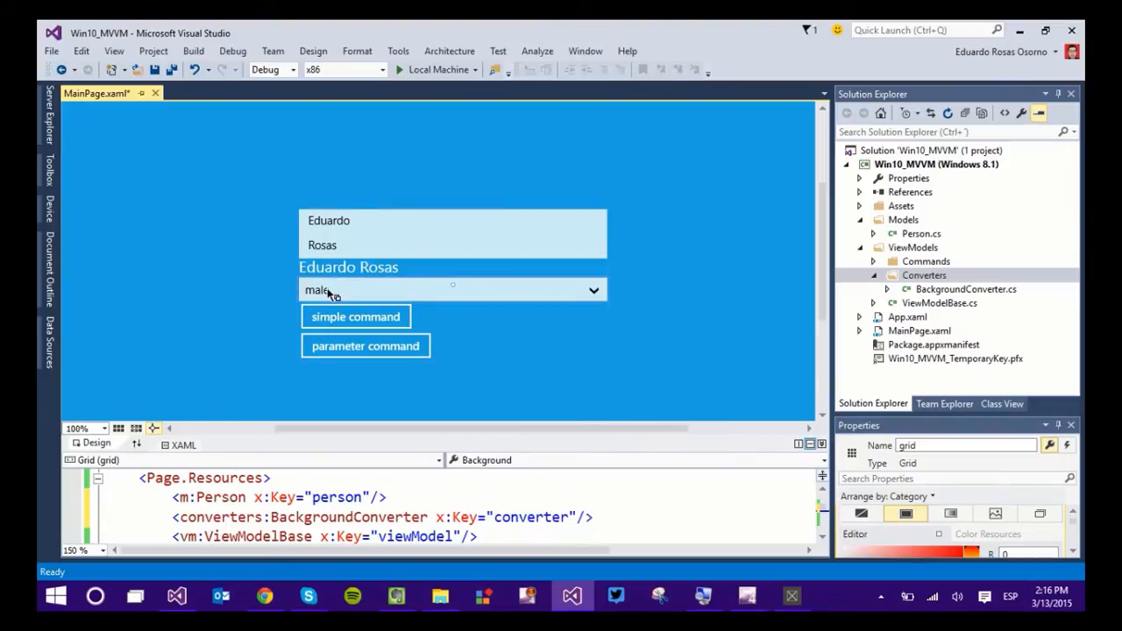
{"action": "scroll", "scroll_direction": "down", "scroll_amount": 3}
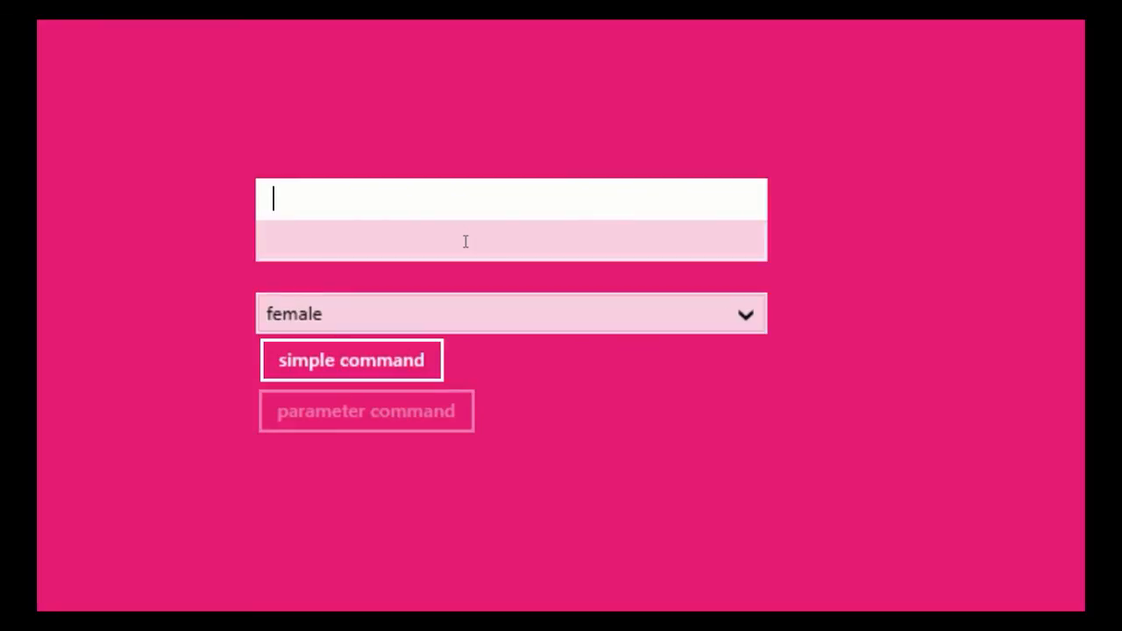
Enter the name 'Yesenia' in the running app with female selected, then close the app.
{"action": "type", "text": "Yesenia"}
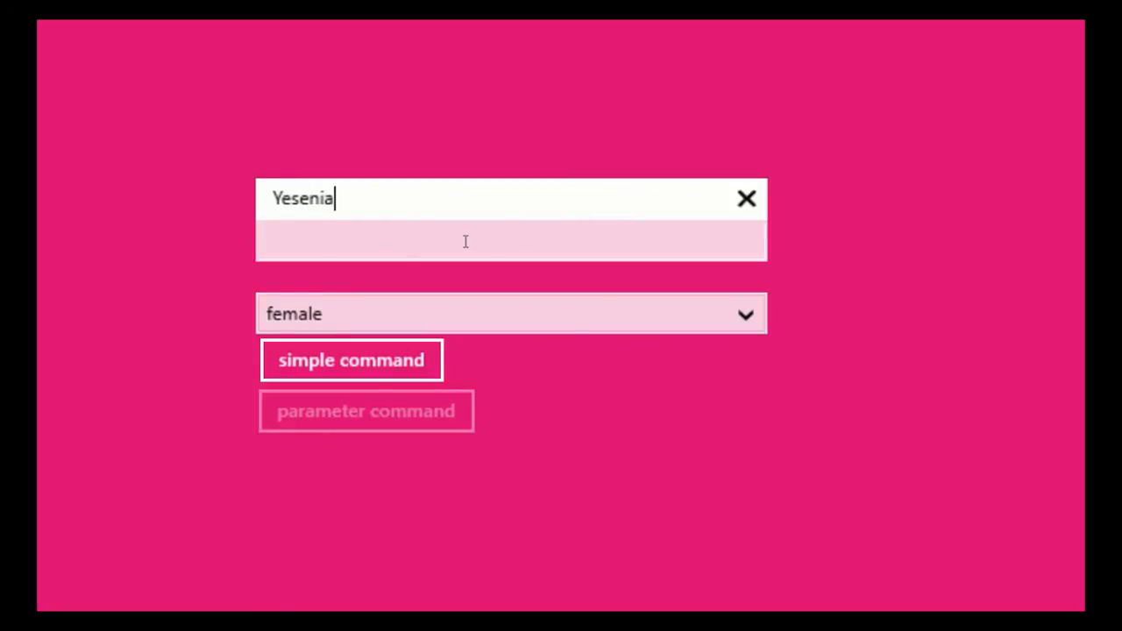
{"action": "mouse_move", "coordinate": [443, 236]}
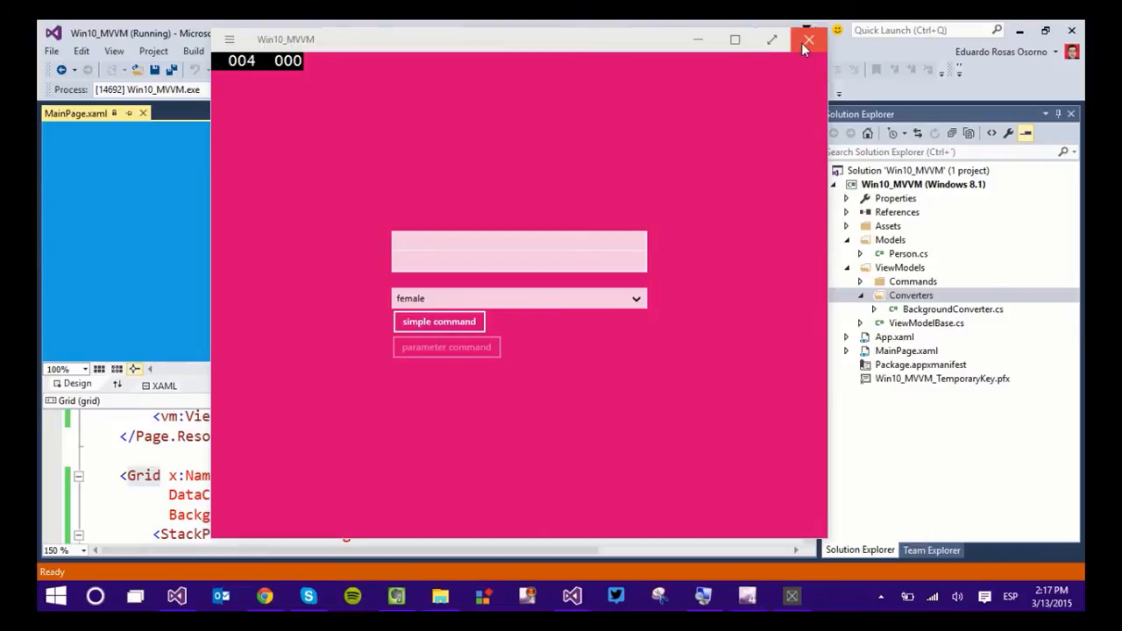
{"action": "left_click", "coordinate": [807, 41]}
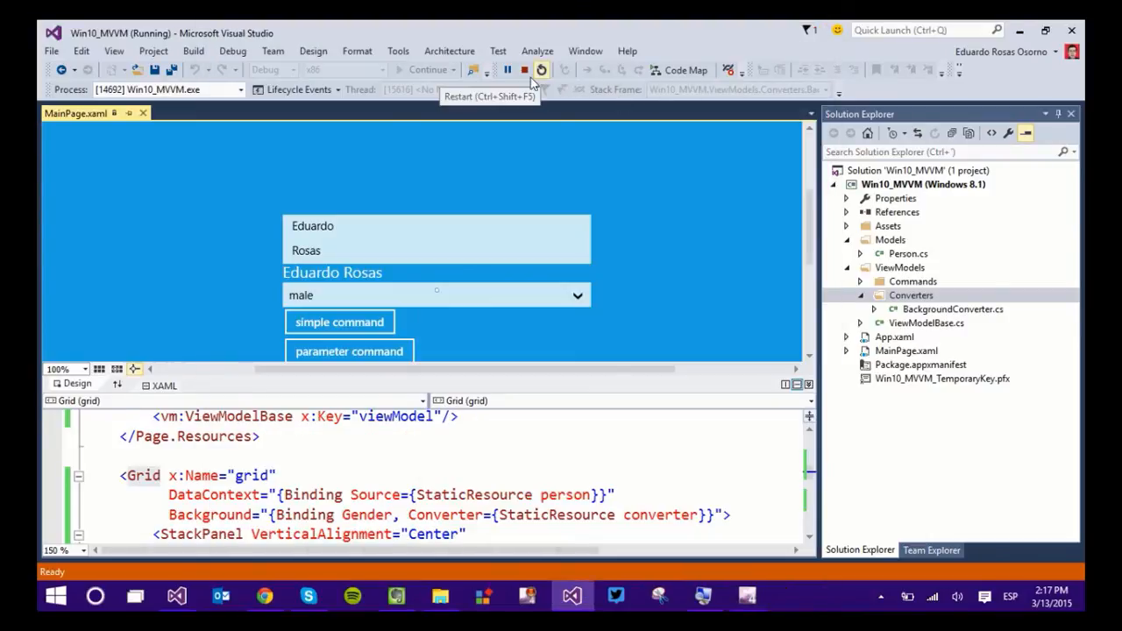
Stop debugging so Visual Studio returns to edit mode.
{"action": "left_click", "coordinate": [524, 69]}
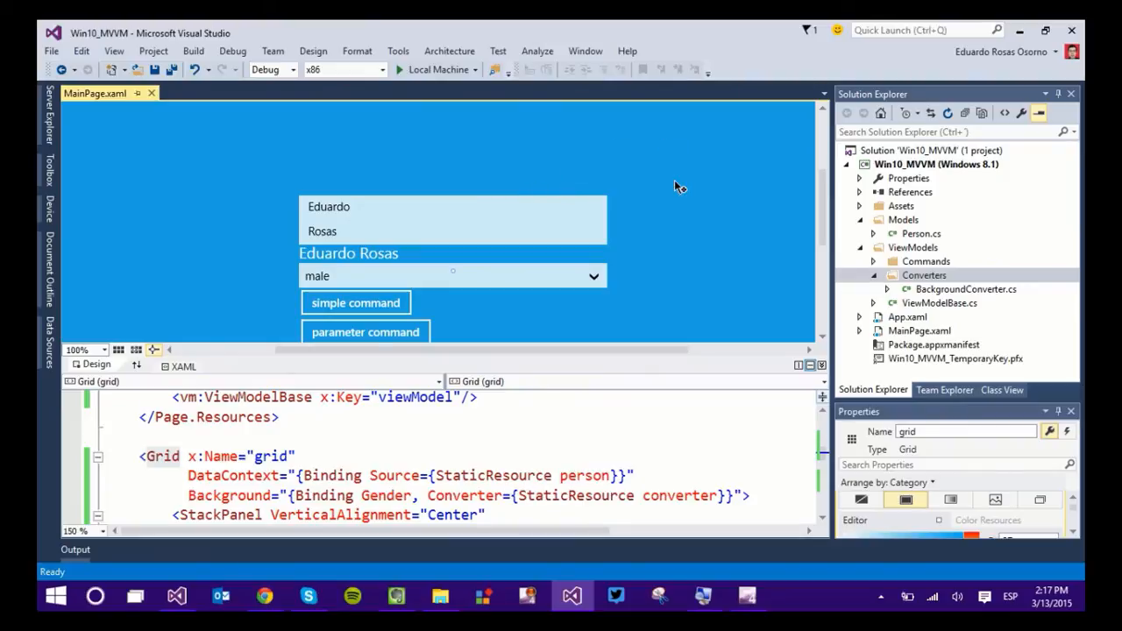
{"action": "mouse_move", "coordinate": [817, 196]}
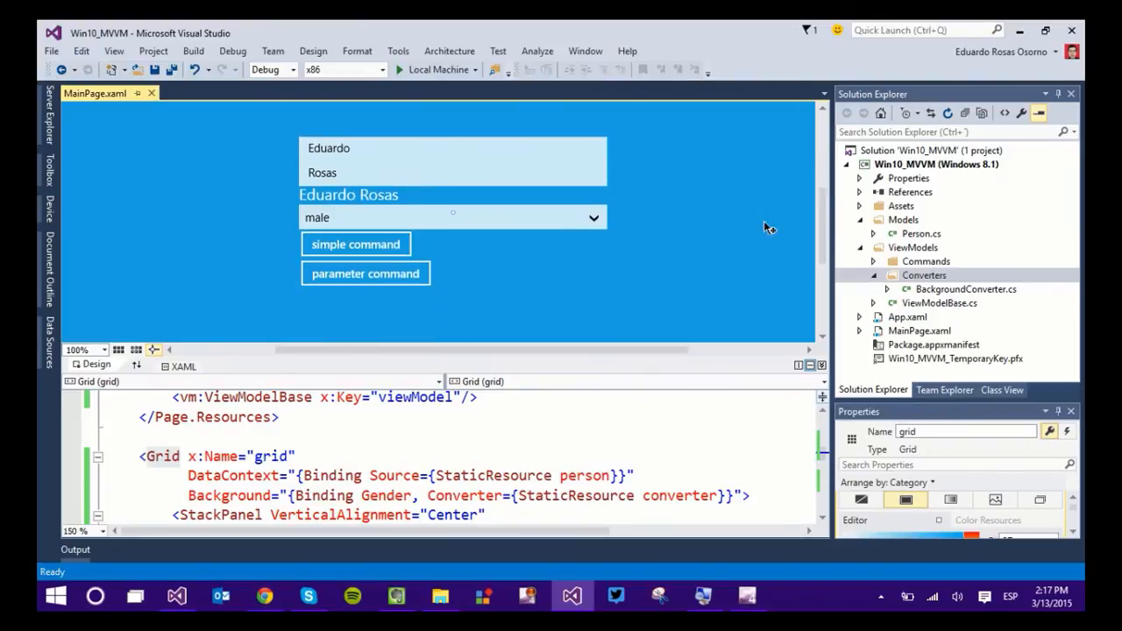
{"action": "mouse_move", "coordinate": [726, 230]}
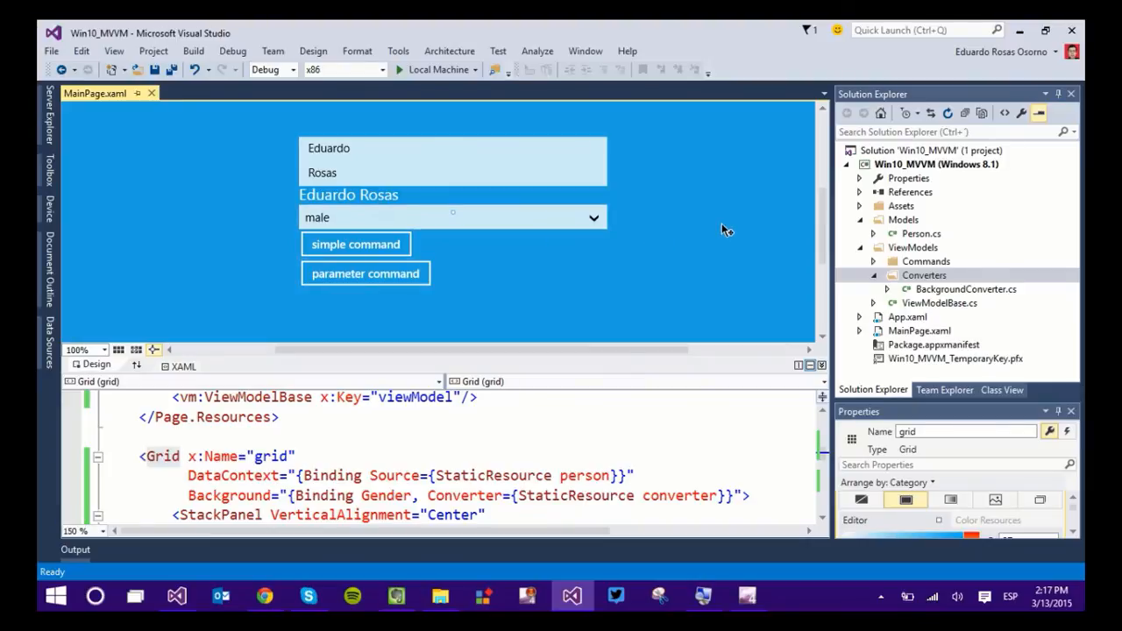